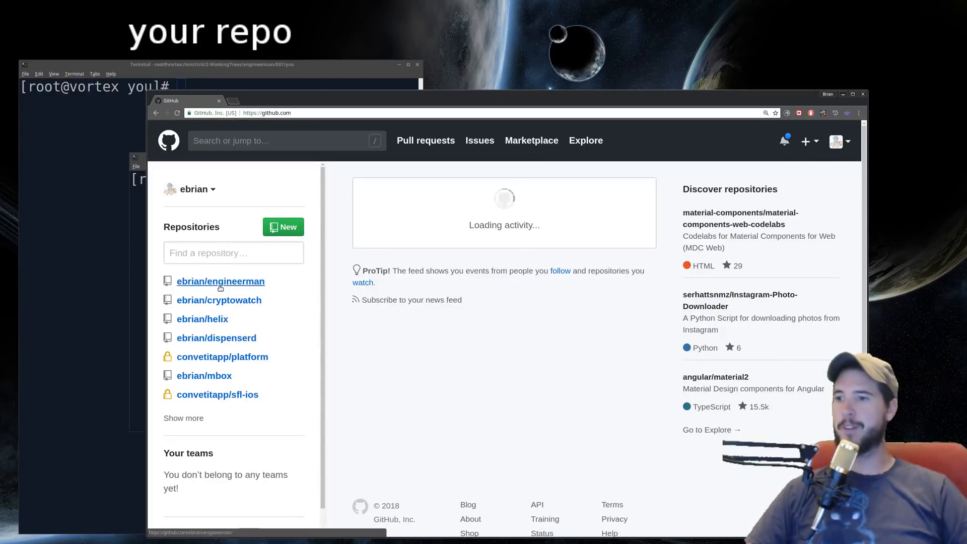
# Open the ebrian/engineerman repository from the dashboard's repository list
pyautogui.click(219, 281)
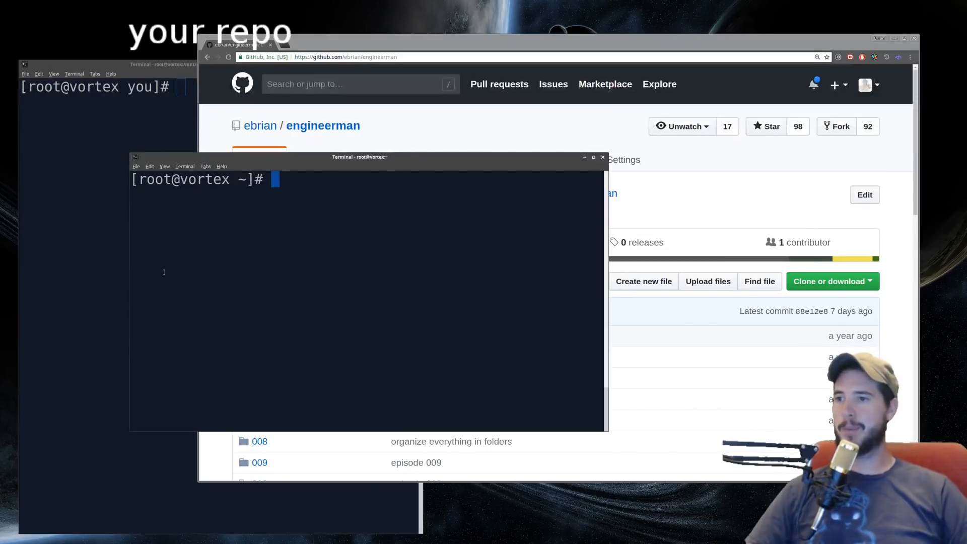
pyautogui.write('git clone')
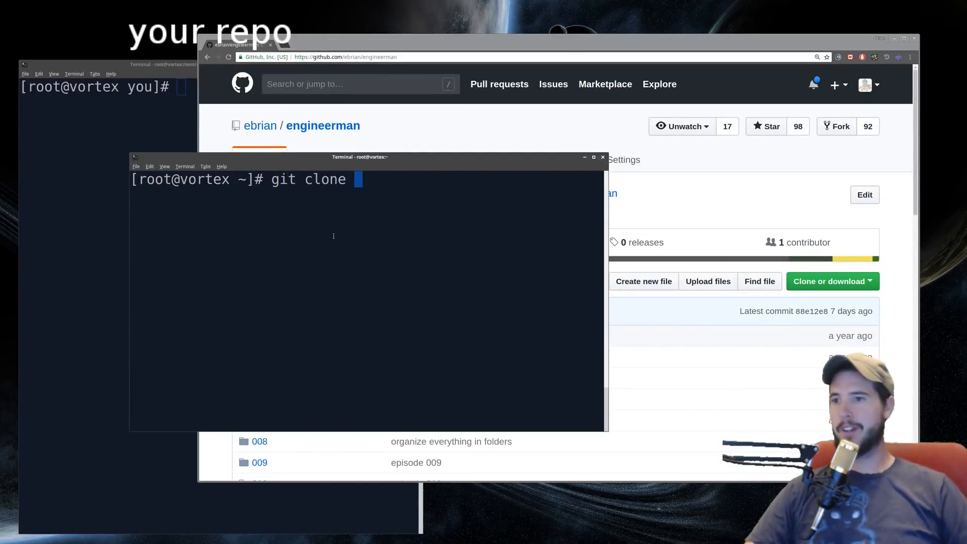
pyautogui.write('https://github.com/ebrian/engineerman')
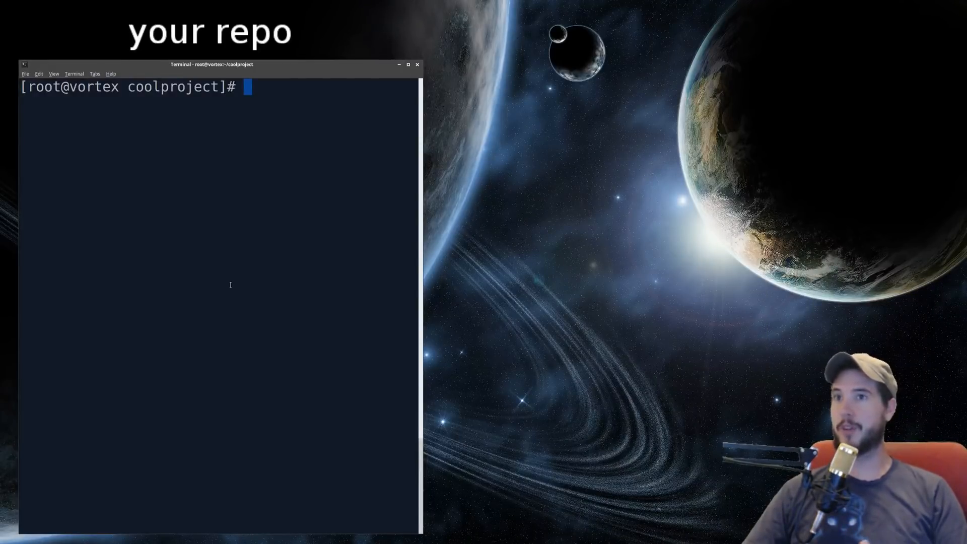
# List coolproject's contents and run git init so a .git folder appears alongside hello.js
pyautogui.write('ls -l')
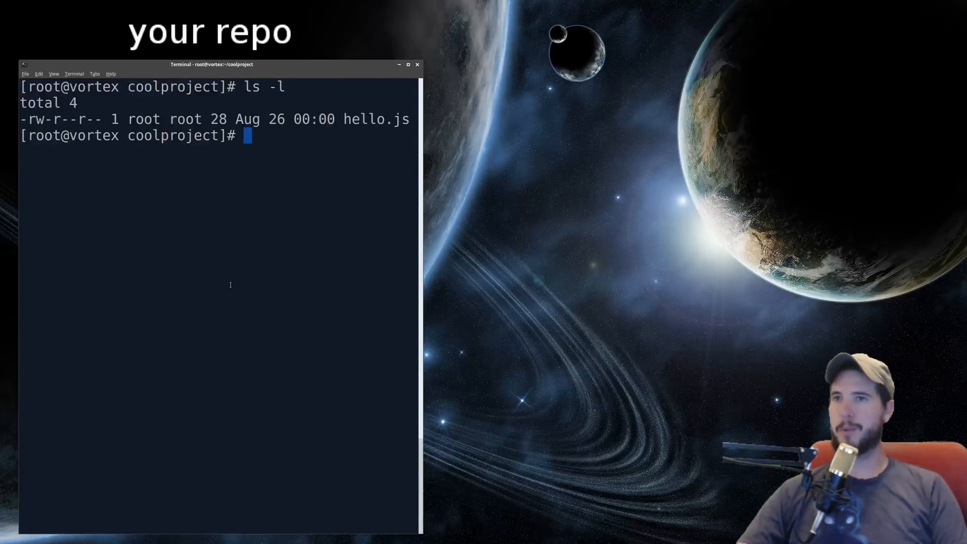
pyautogui.write('git init')
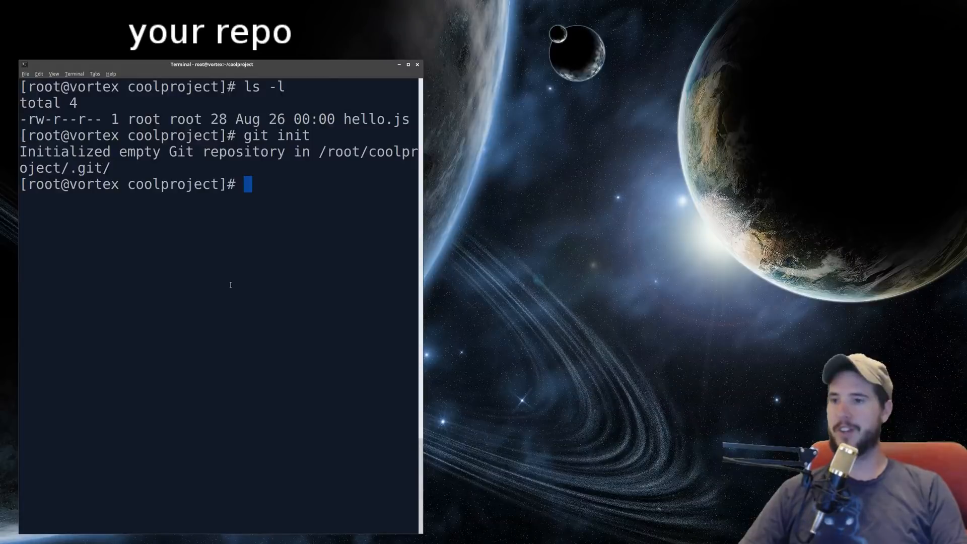
pyautogui.write('ls -la')
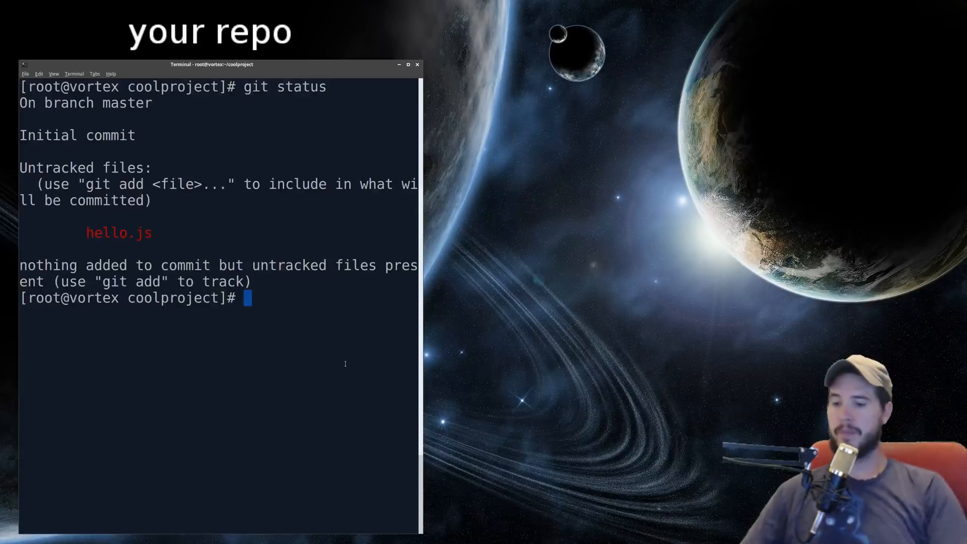
# View hello.js in nano, then stage it with git add -A
pyautogui.write('nano hello.js')
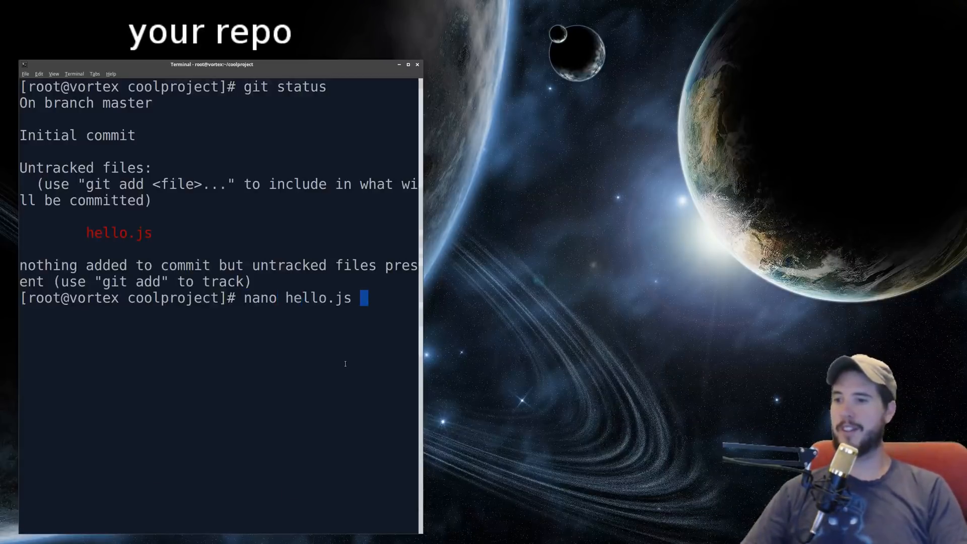
pyautogui.press('Return')
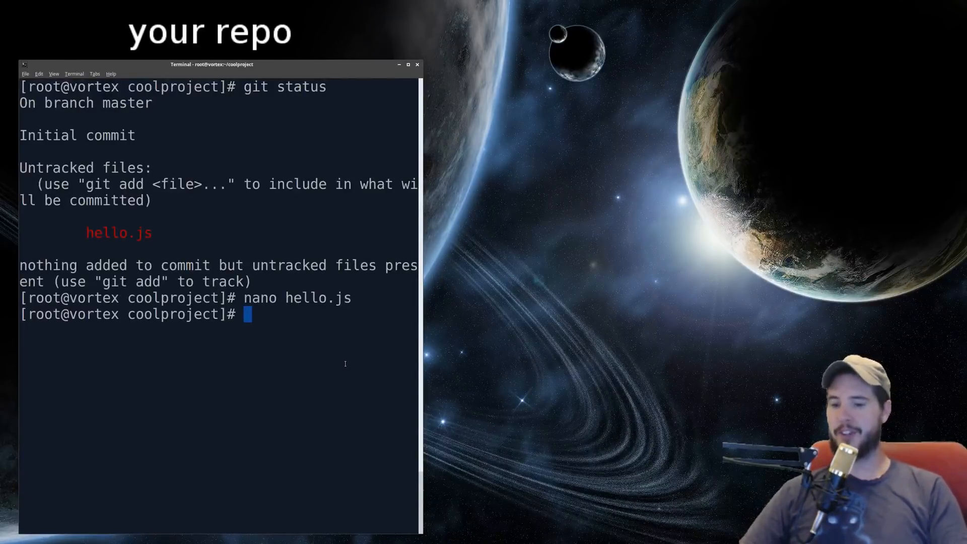
pyautogui.write('git add -A')
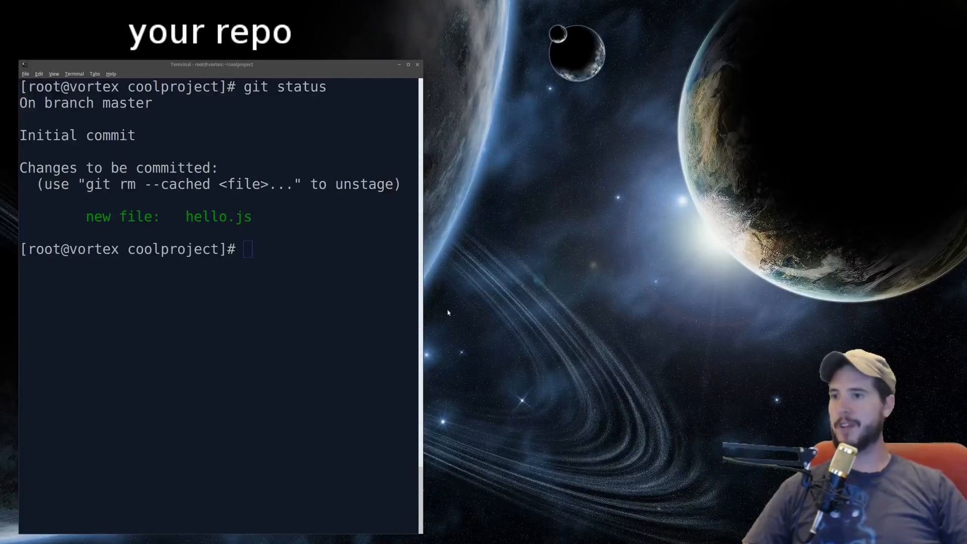
# Commit with message 'adding my file' and confirm a clean working directory with git status
pyautogui.write('g')
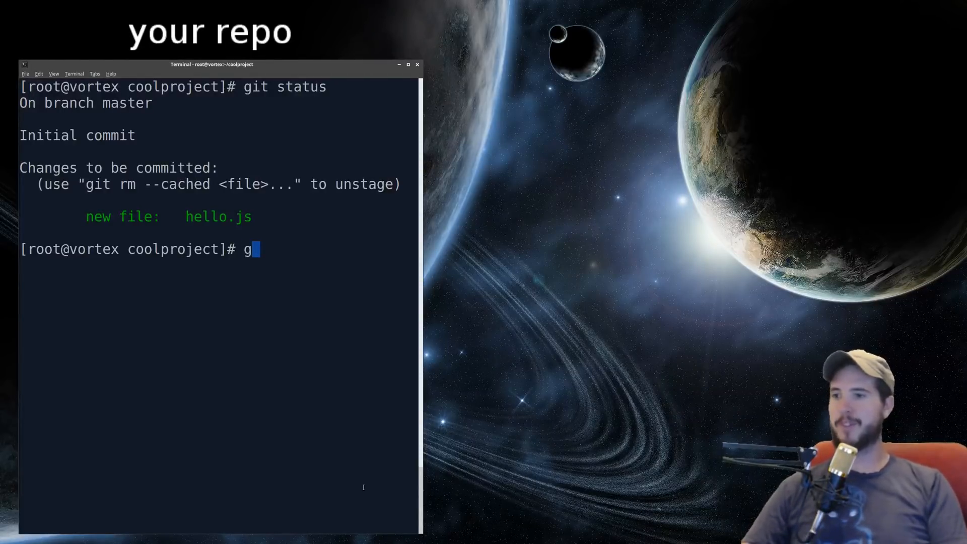
pyautogui.write('it commit -m')
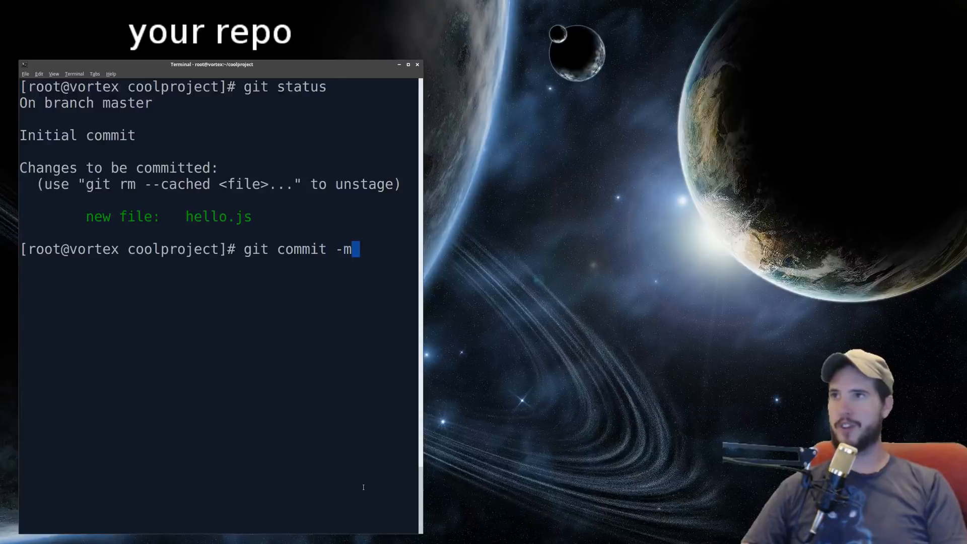
pyautogui.write("'")
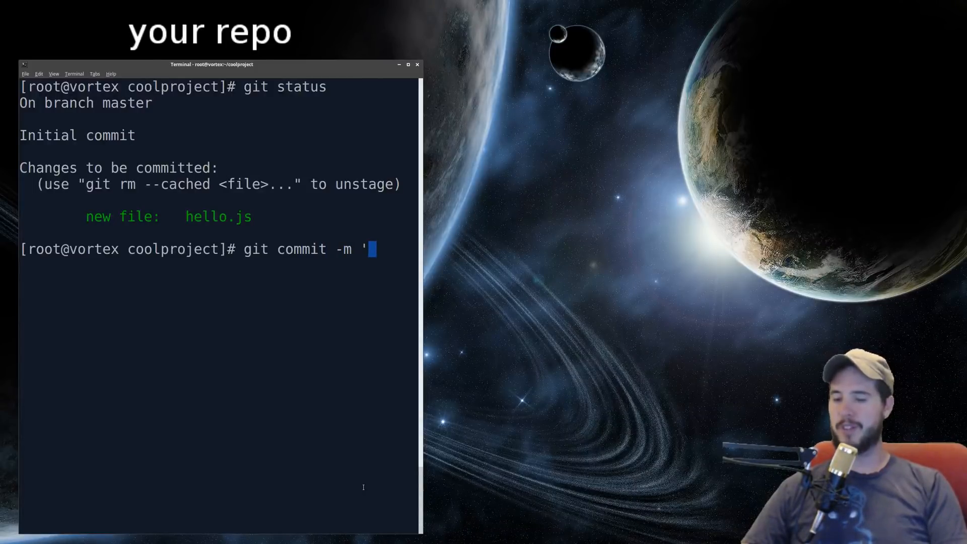
pyautogui.write("adding my file'")
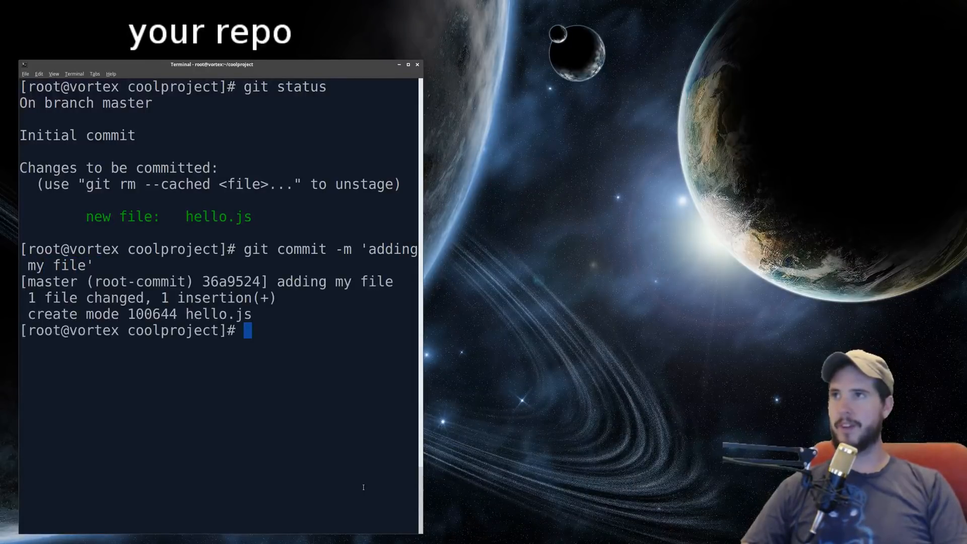
pyautogui.write('git status')
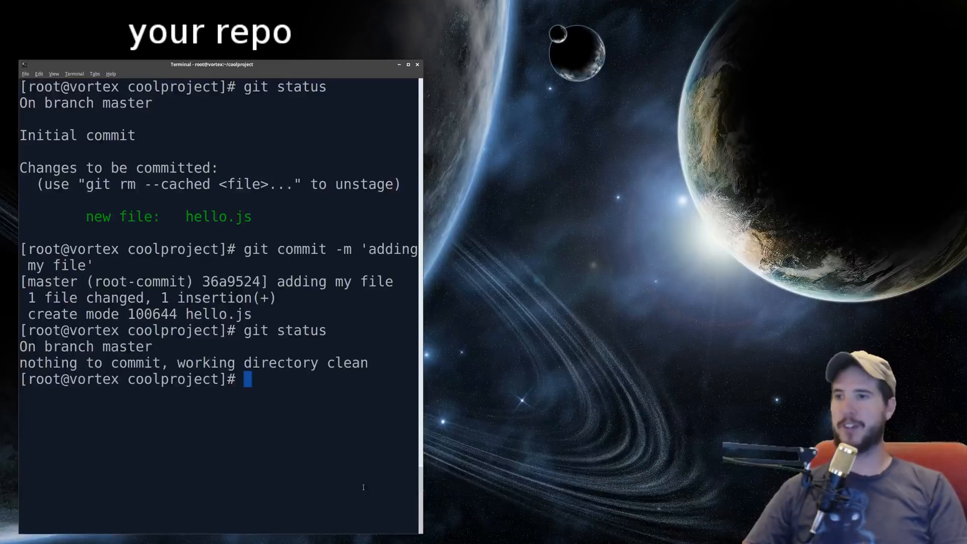
# Edit hello.js in nano, save it, and clear the terminal
pyautogui.write('nano hello.js')
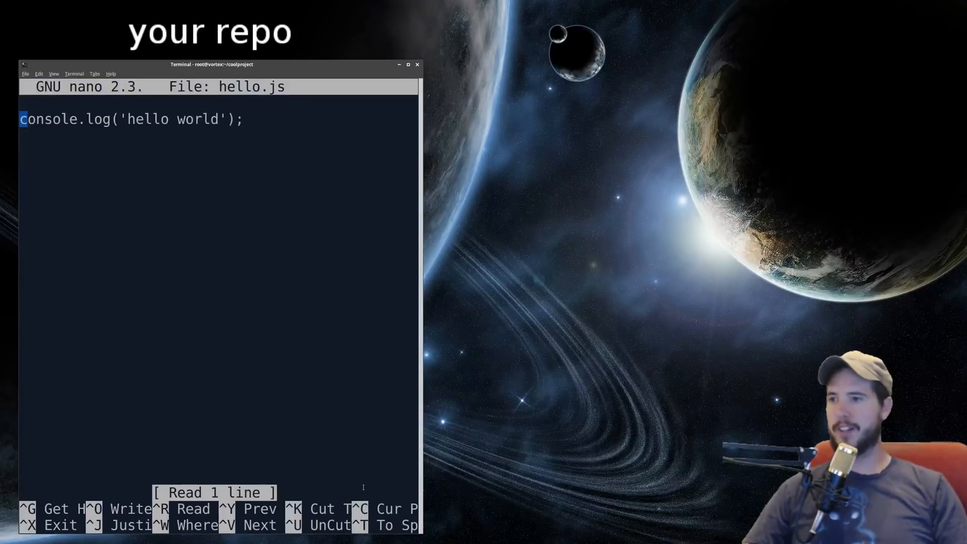
pyautogui.press('ctrl+x')
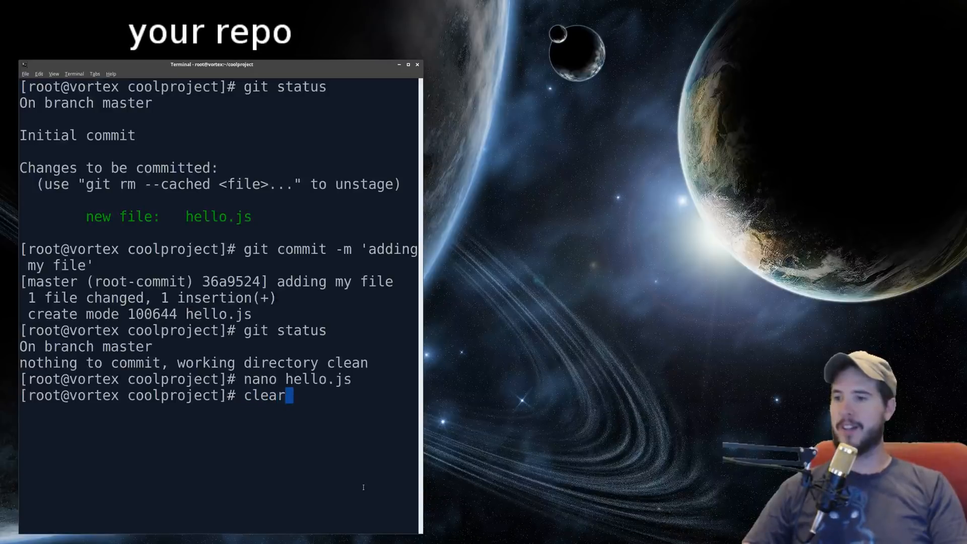
pyautogui.press('Return')
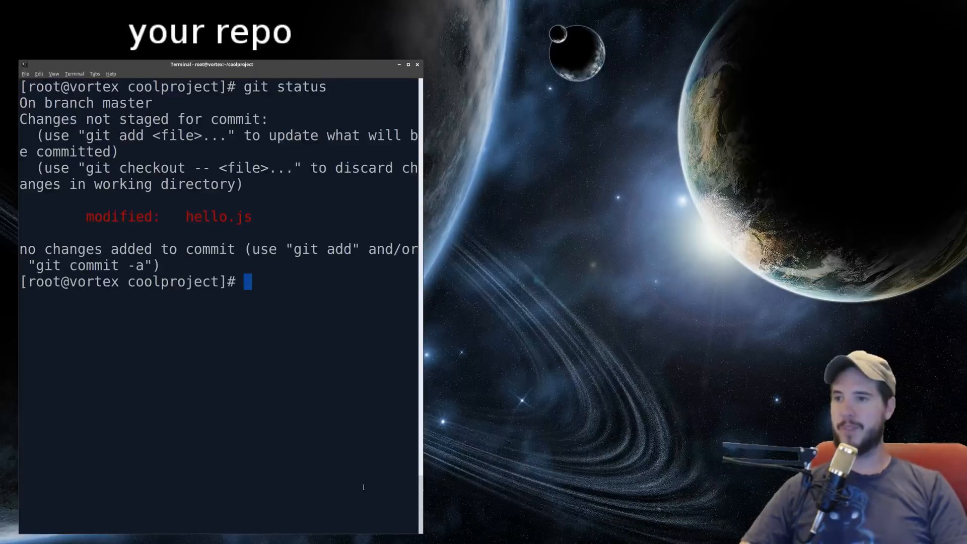
# Stage the change and commit it as 'added an exclamation point'
pyautogui.write('git add -A')
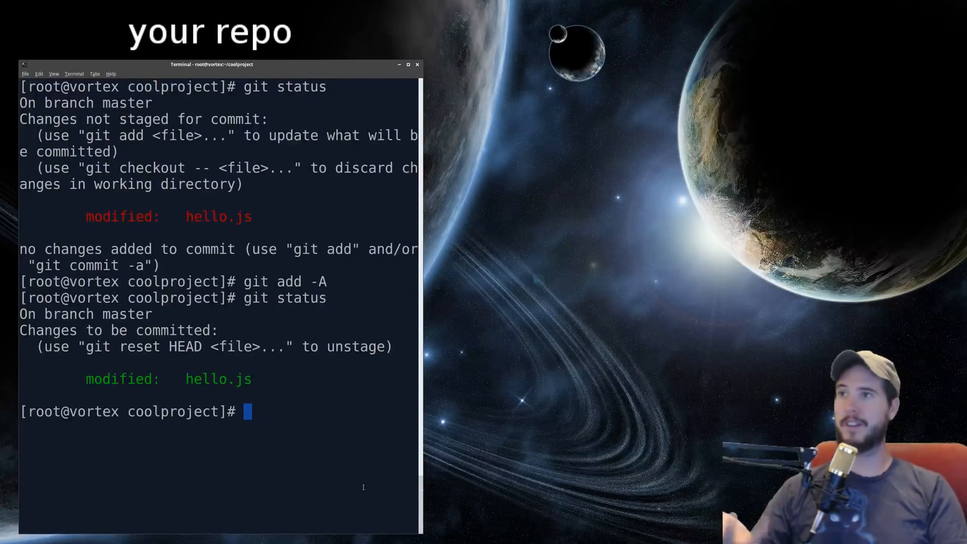
pyautogui.write('git com')
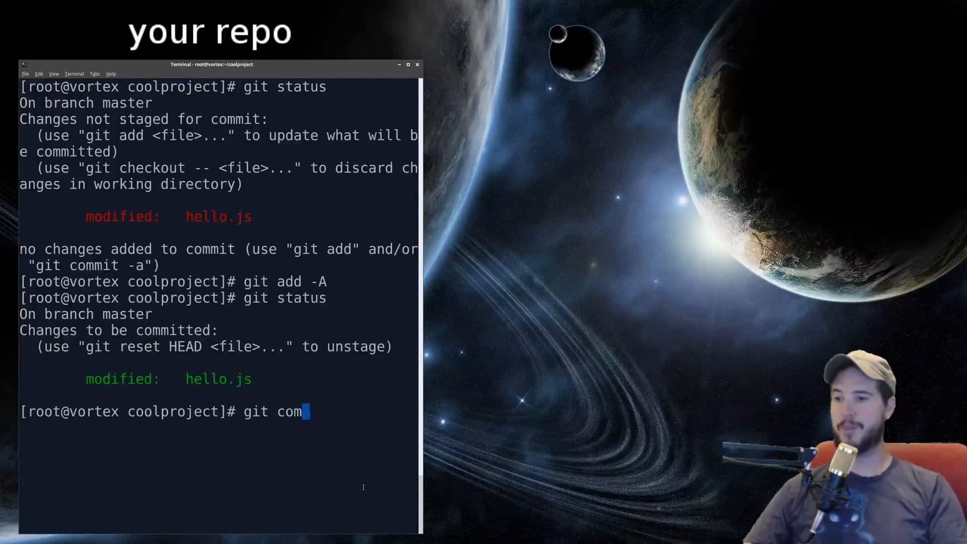
pyautogui.write("mit -m '")
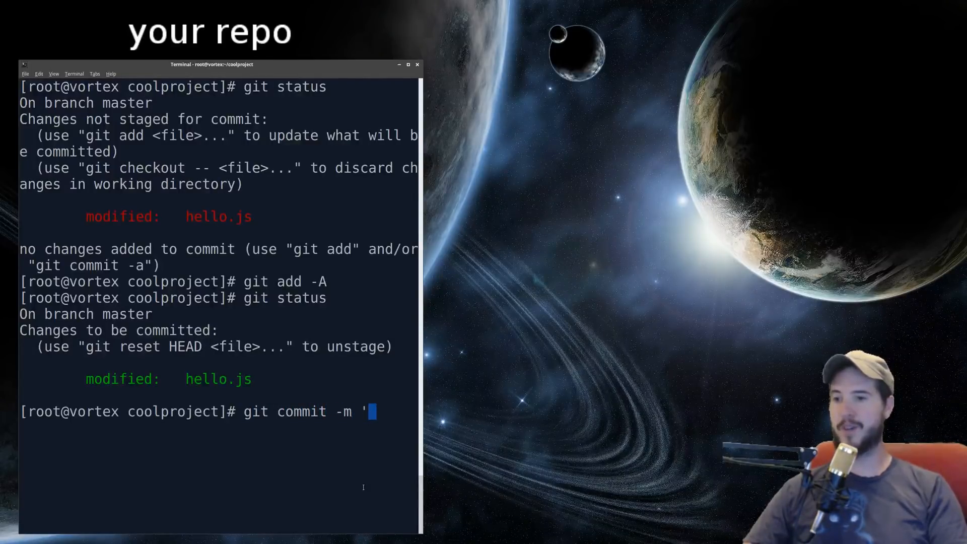
pyautogui.write('added an a')
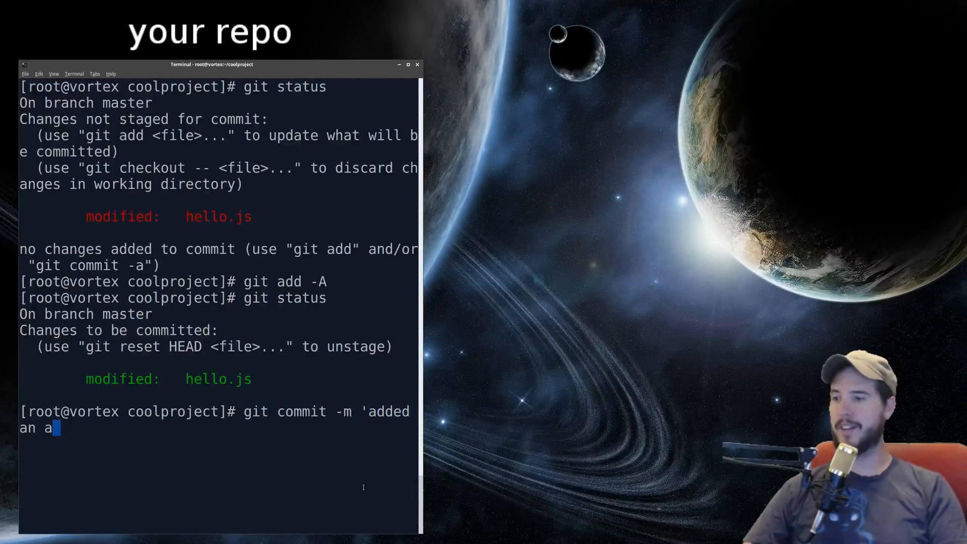
pyautogui.write('exclamation')
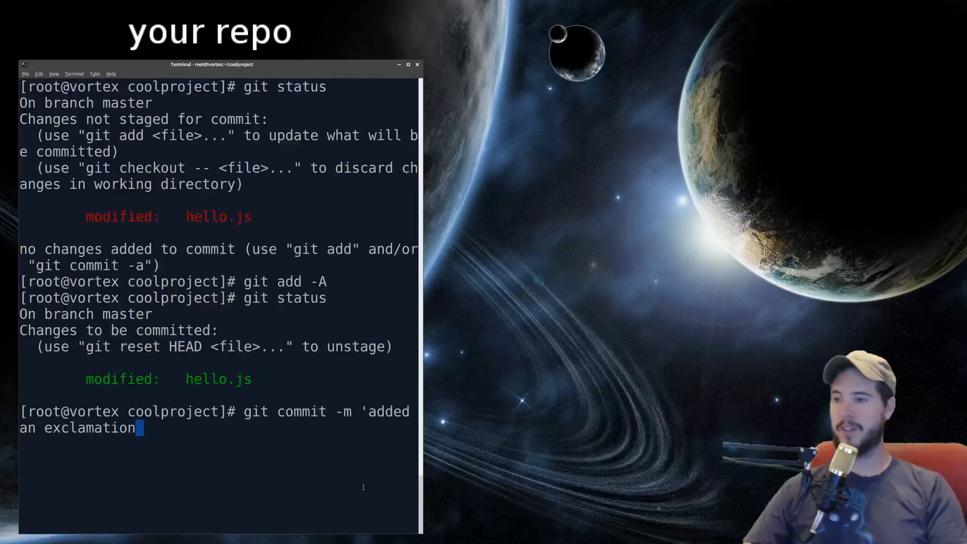
pyautogui.write("point'")
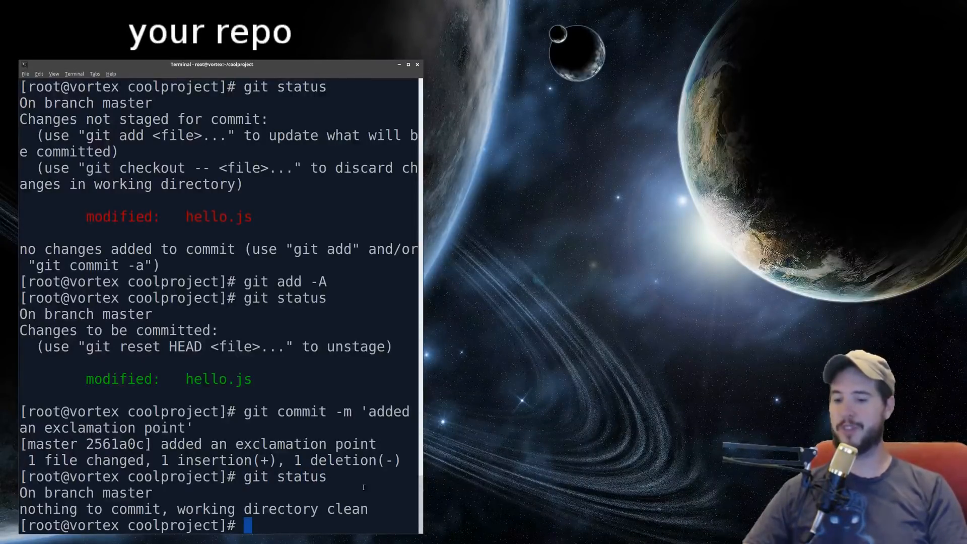
# Run clear to wipe the earlier git output
pyautogui.write('cle')
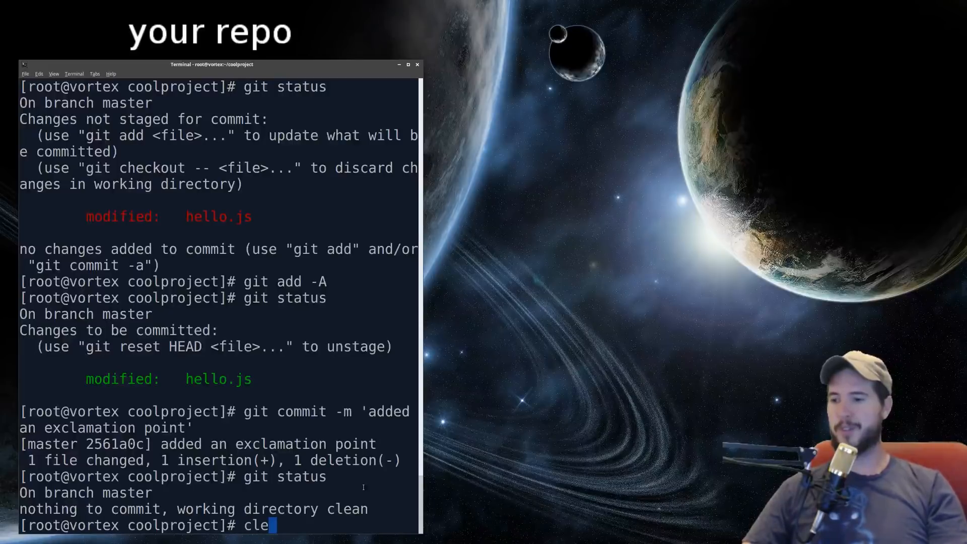
pyautogui.press('Return')
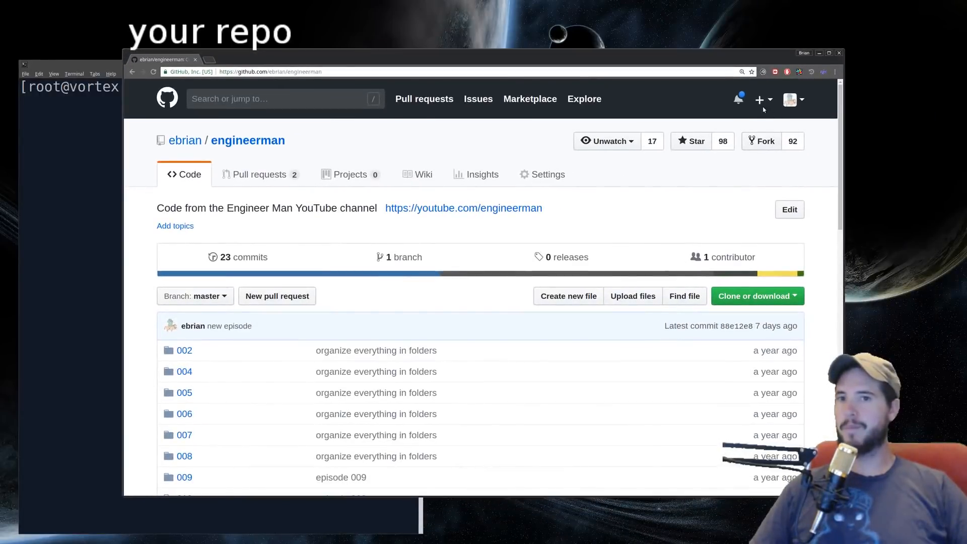
# Create a new public repository named coolproject without a README
pyautogui.click(764, 100)
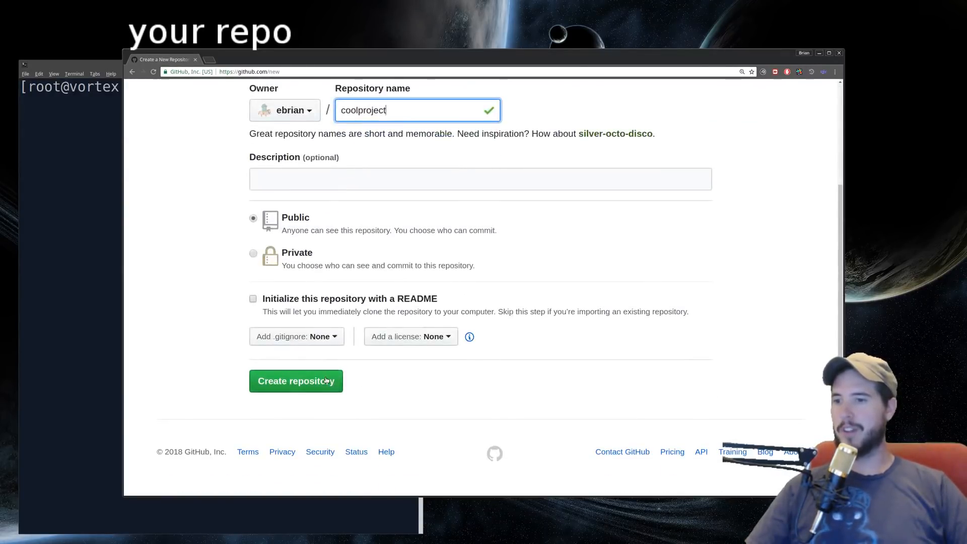
pyautogui.click(296, 380)
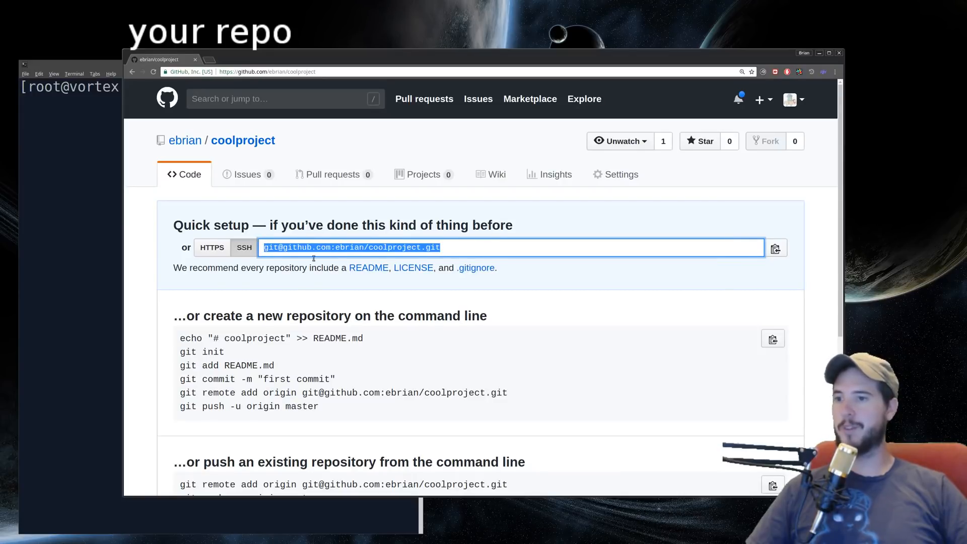
pyautogui.moveTo(402, 268)
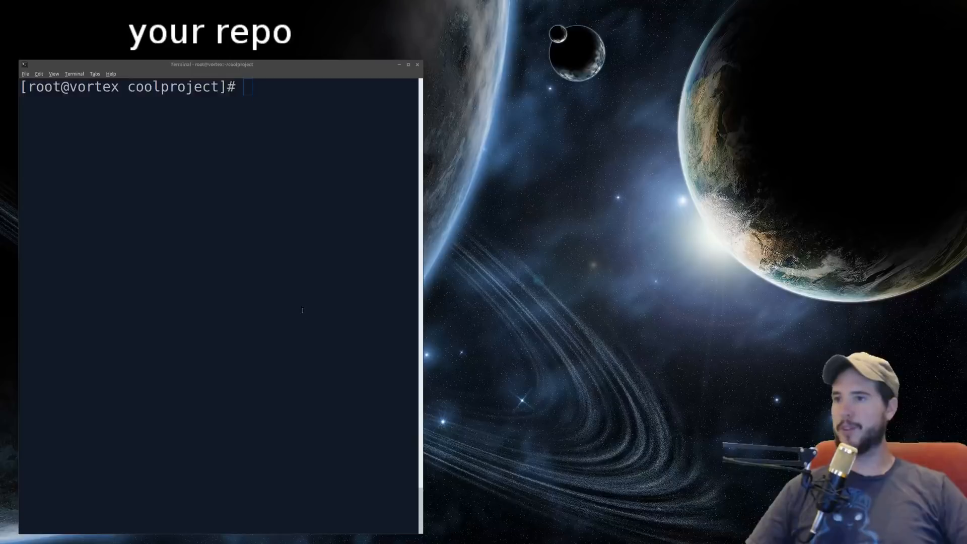
pyautogui.write('git remote')
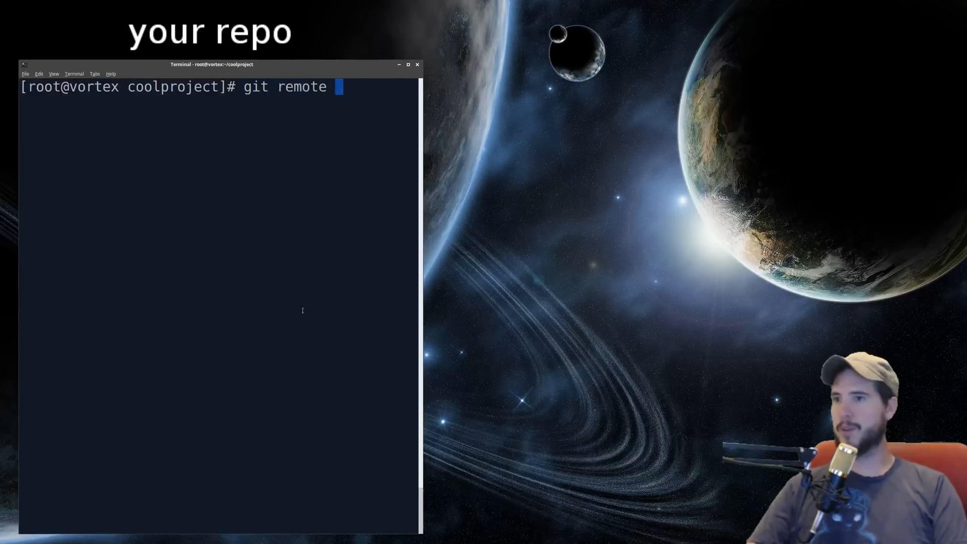
pyautogui.write('add origin')
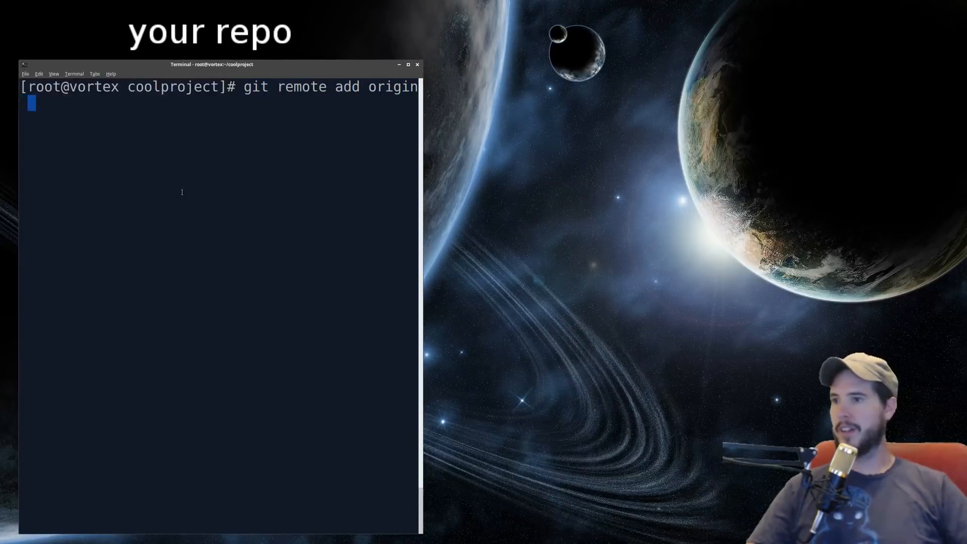
pyautogui.write('git@github.com:ebrian/coolproject.git')
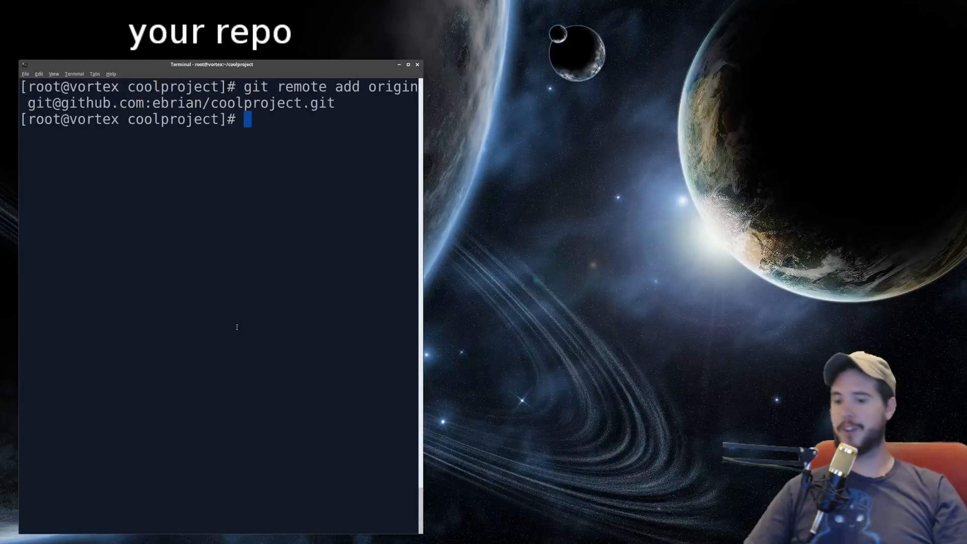
# Push master with -u origin, then push again to confirm everything is up-to-date
pyautogui.write('git push')
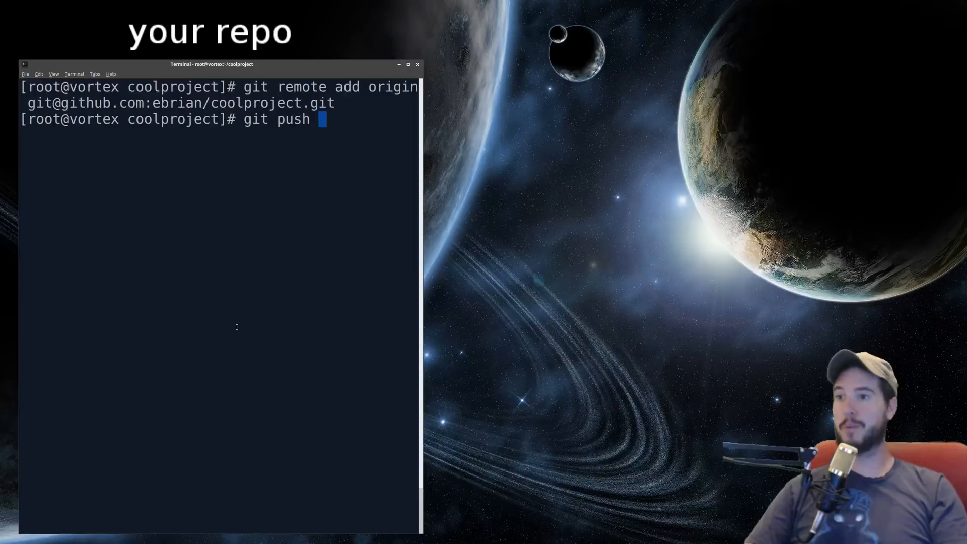
pyautogui.write('-u origin master')
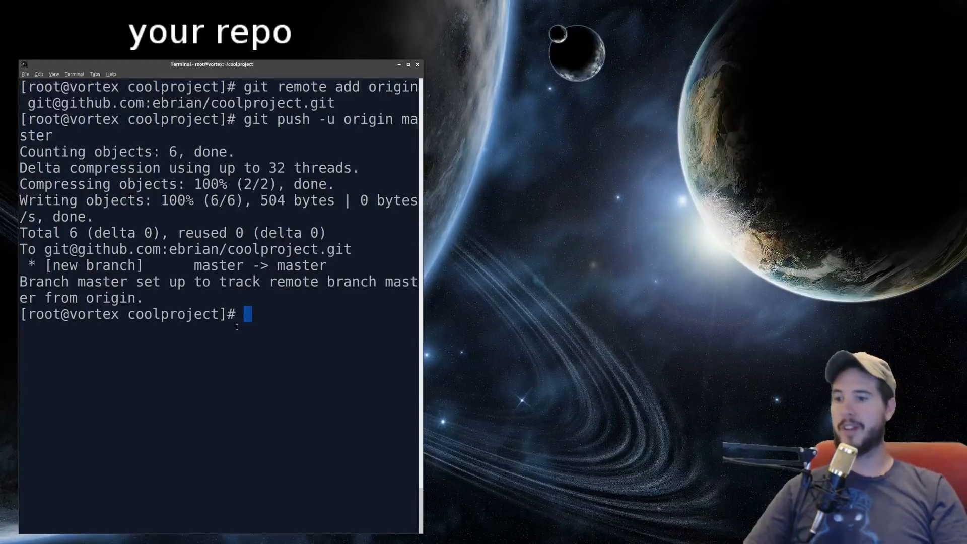
pyautogui.write('git push')
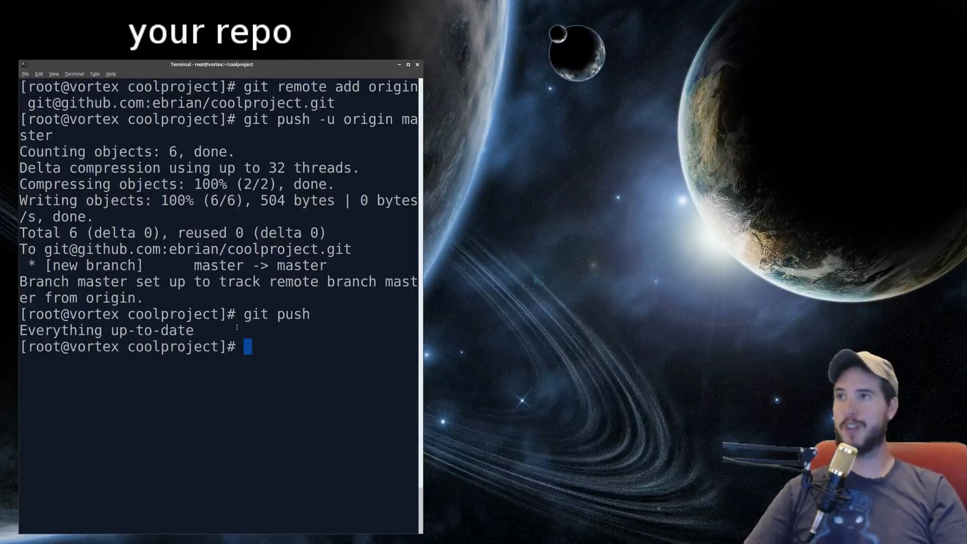
pyautogui.moveTo(694, 405)
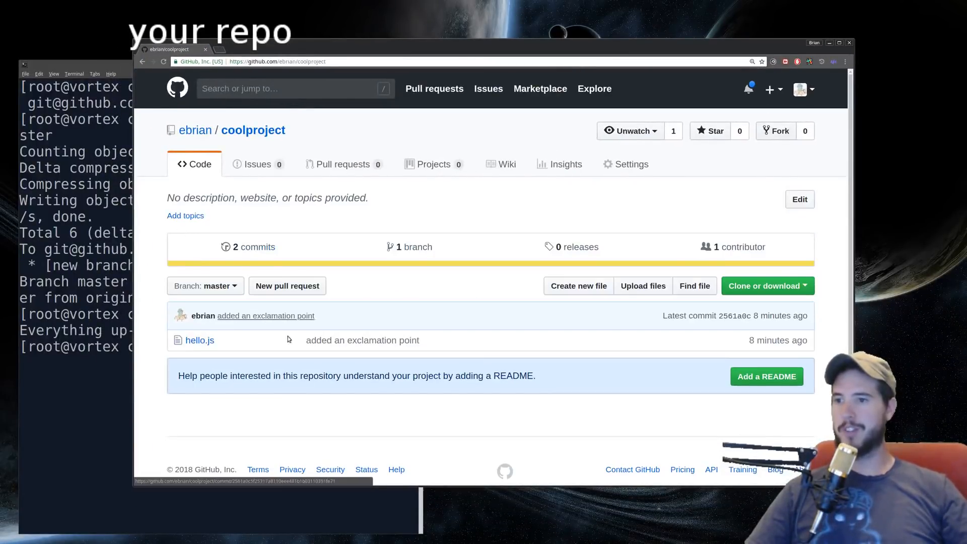
pyautogui.moveTo(199, 341)
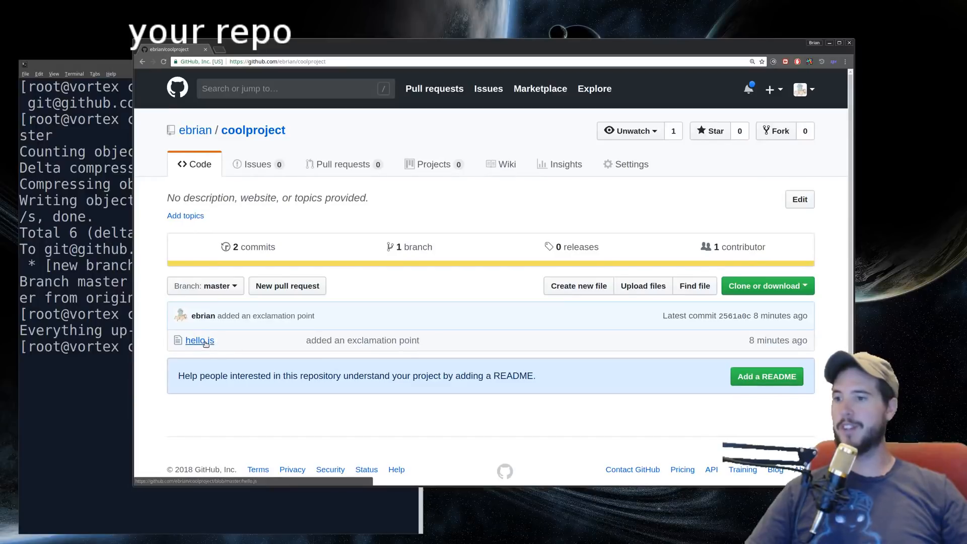
pyautogui.moveTo(274, 405)
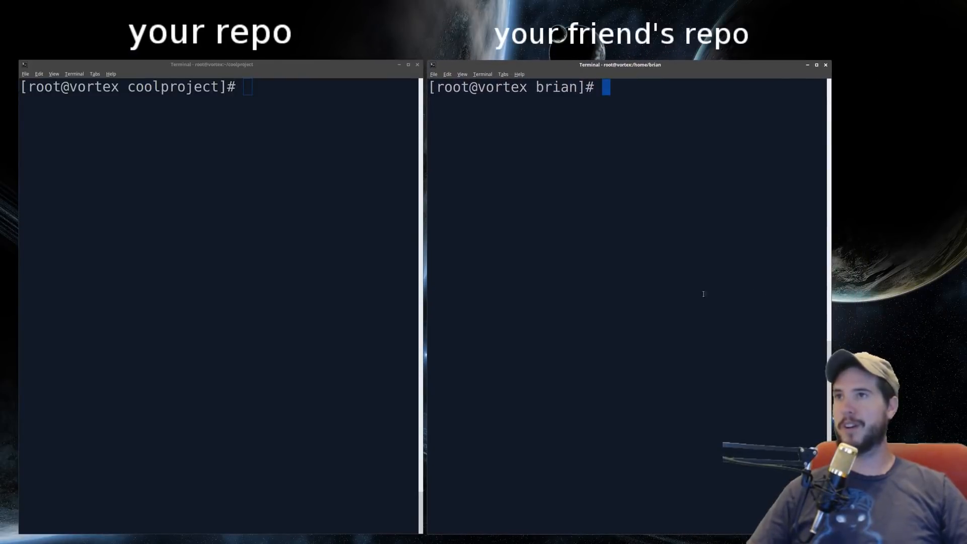
pyautogui.moveTo(706, 313)
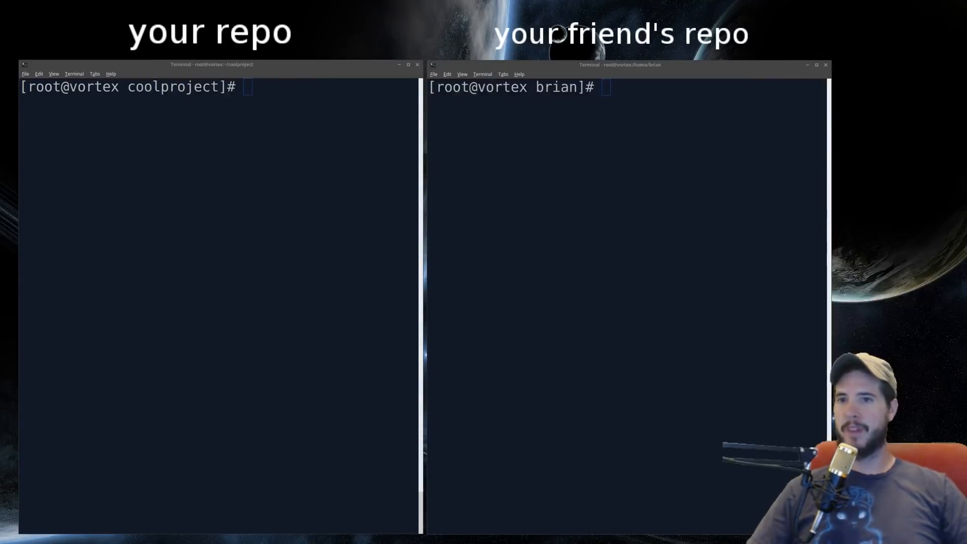
pyautogui.write('git clone')
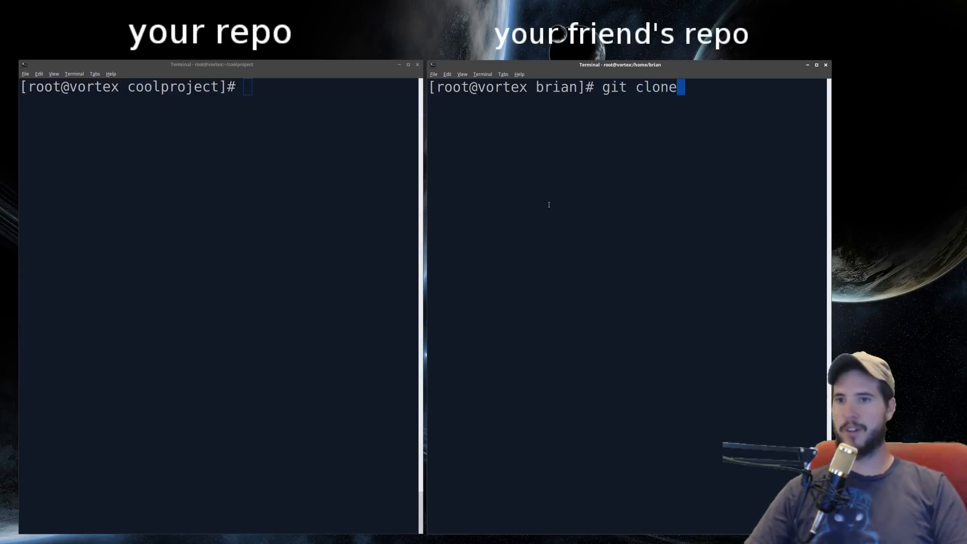
pyautogui.write('https://github.com/ebrian/coolproject')
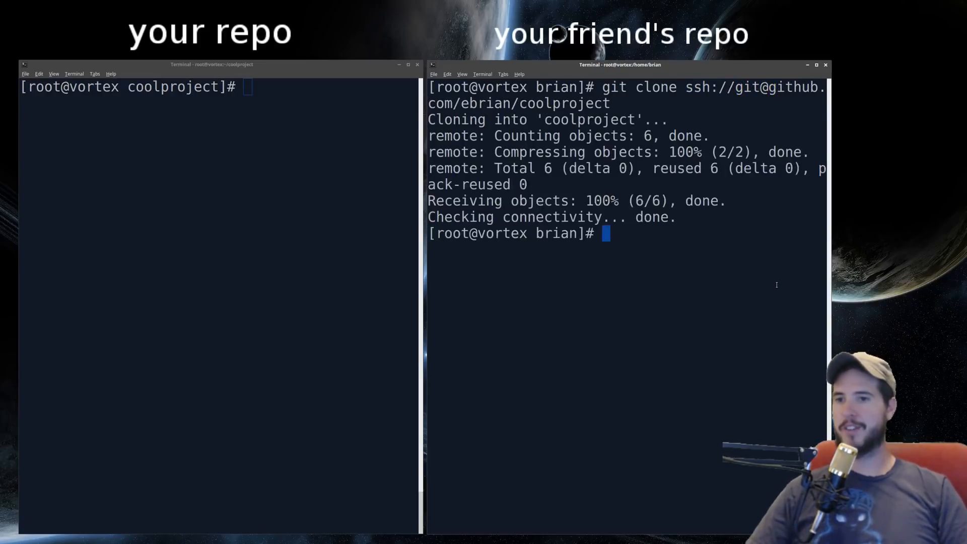
pyautogui.write('cd')
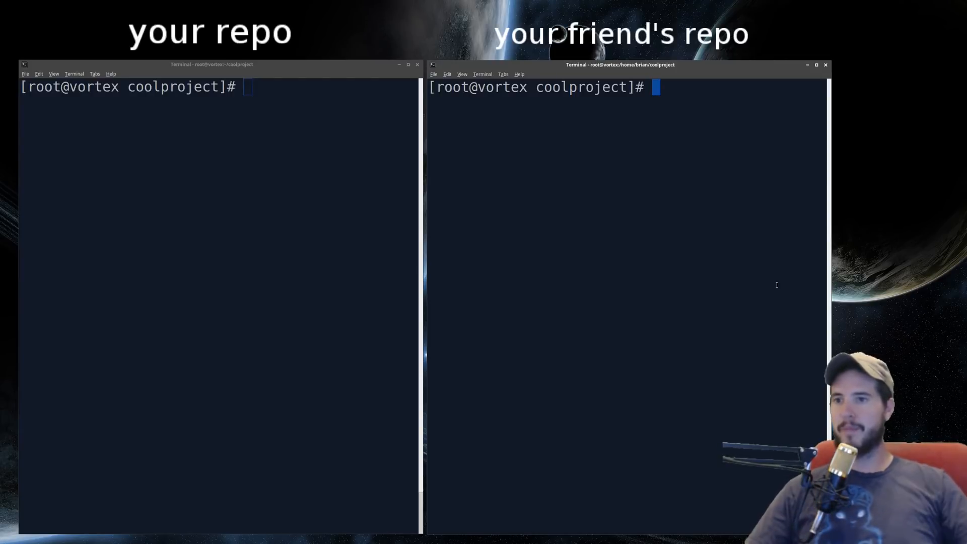
# Check git status, git log and pwd in both copies: clean, two shared commits, /root and /home/brian folders
pyautogui.write('git status')
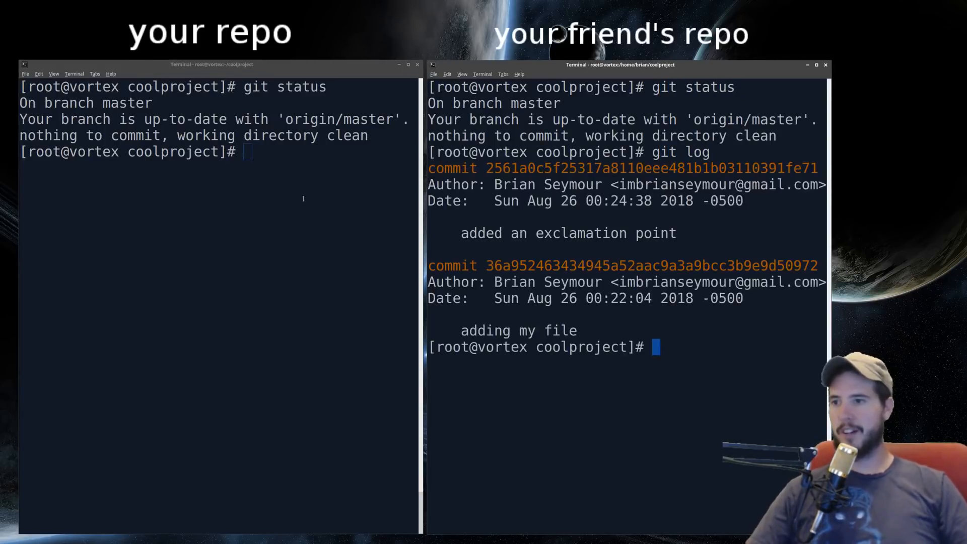
pyautogui.write('git log')
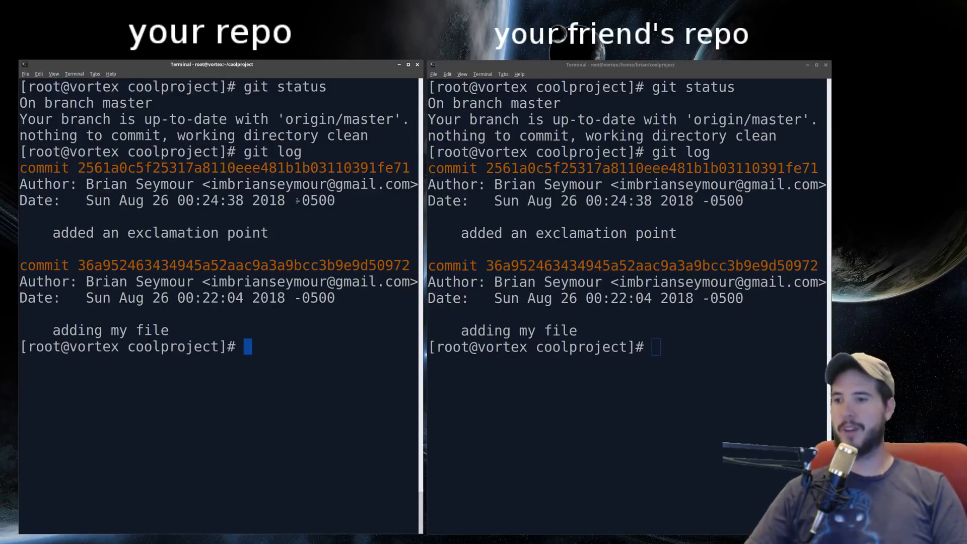
pyautogui.write('pwd')
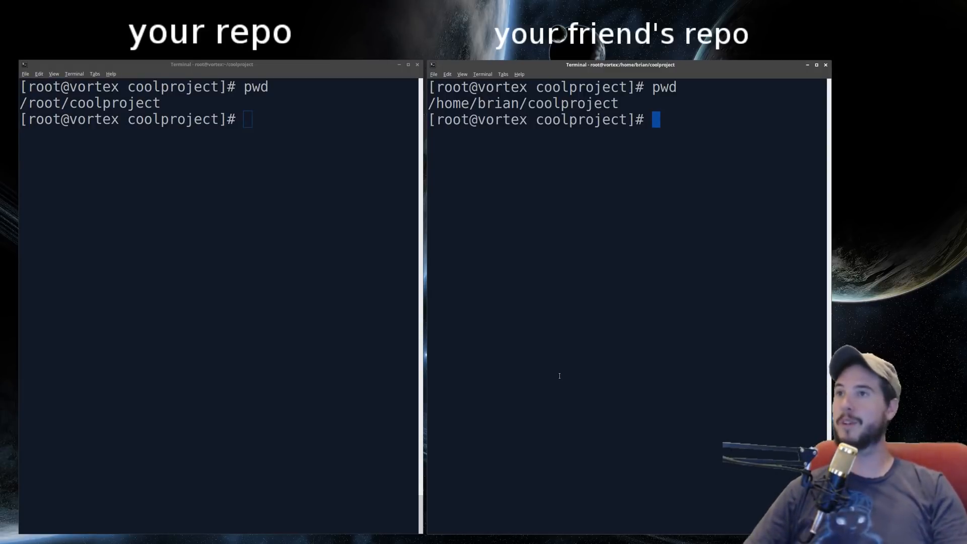
pyautogui.write('clear')
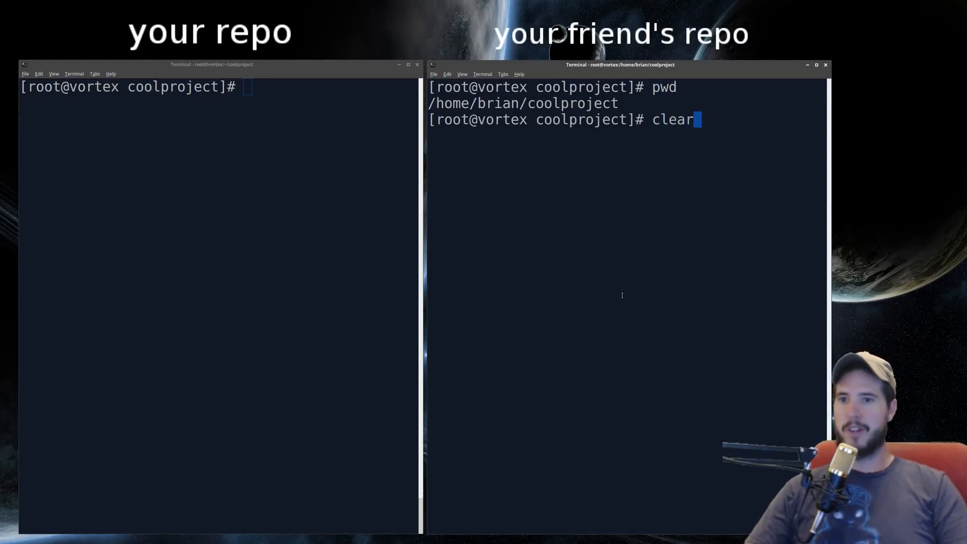
# Edit hello.js in nano in the friend's repo and stage the change with git add -A
pyautogui.write('nano hello.js')
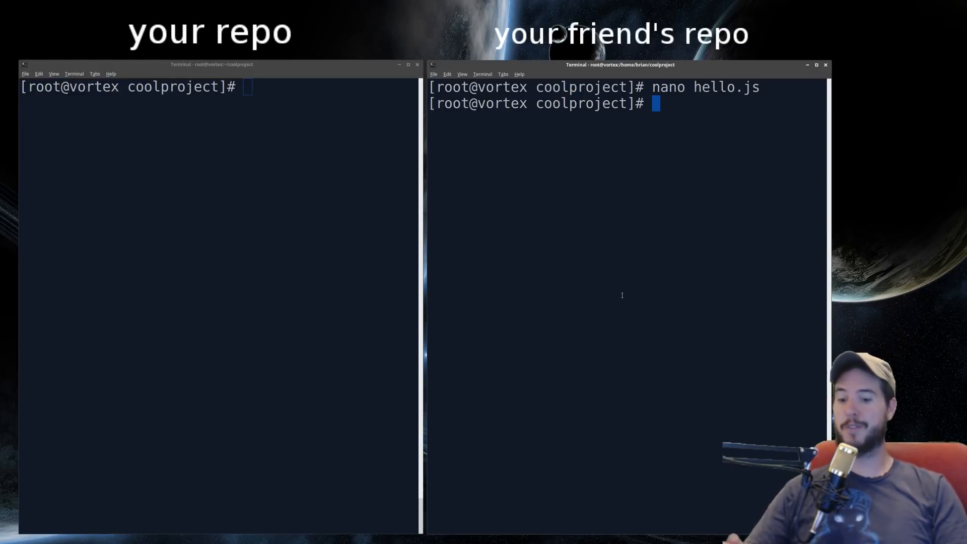
pyautogui.write('git status')
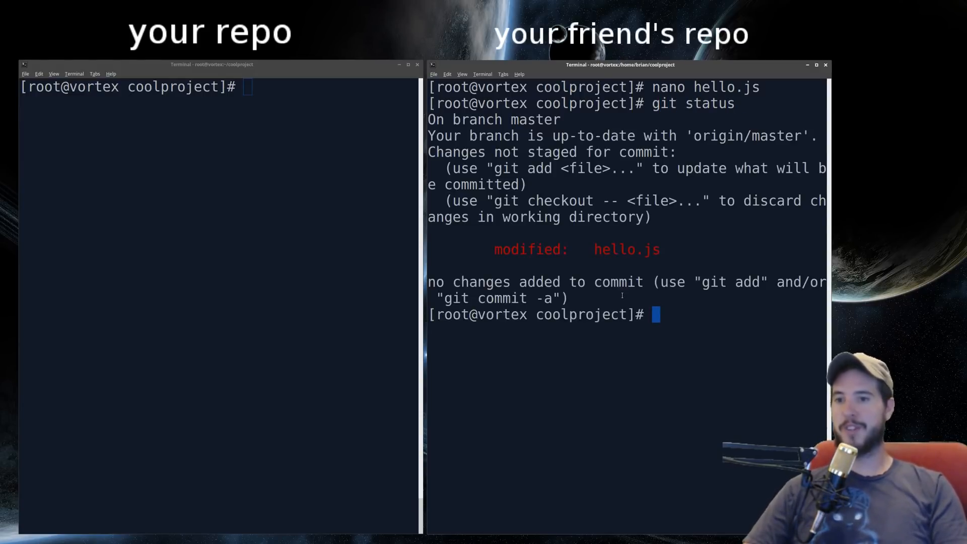
pyautogui.write('git add -A')
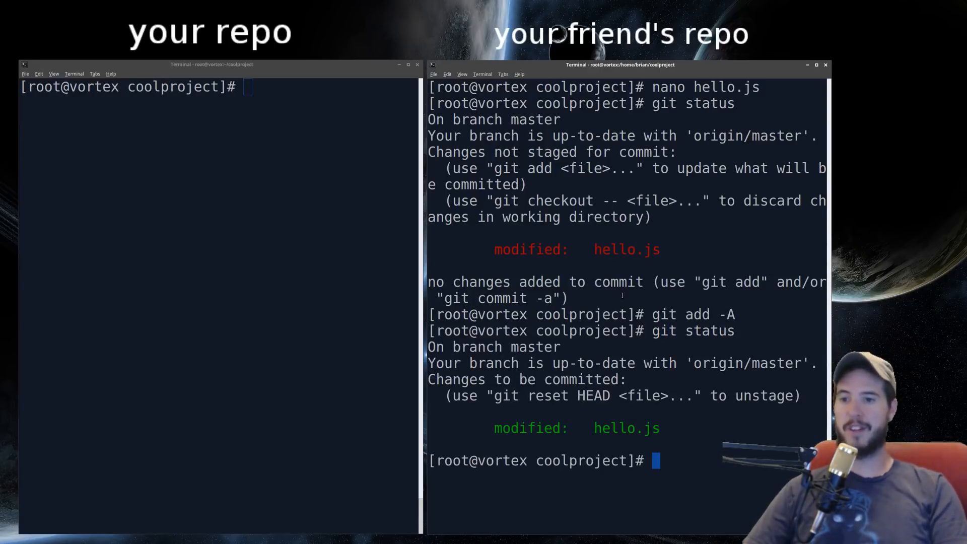
# Commit it as 'modify hello.js to output 5 times instead of 1'
pyautogui.write("git commit -m '")
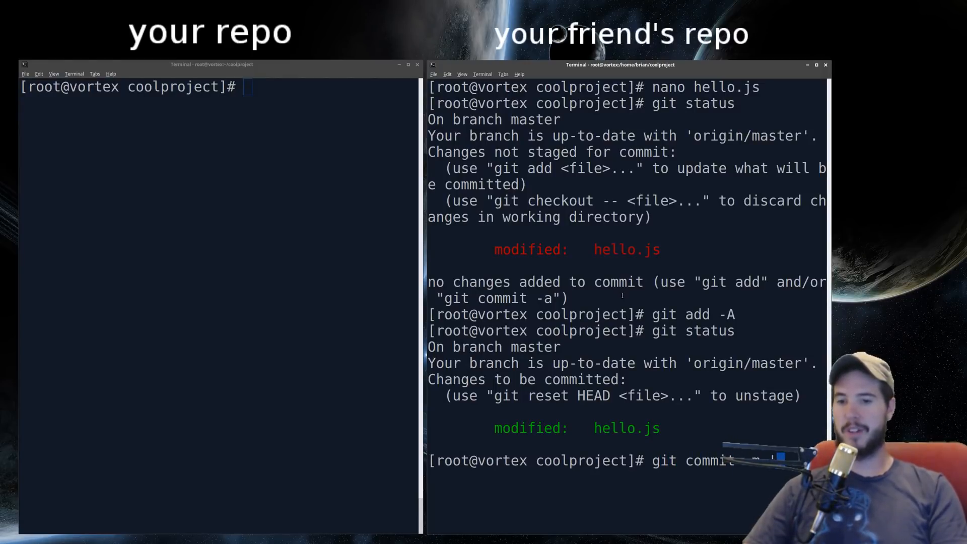
pyautogui.write('hello.js to output 5')
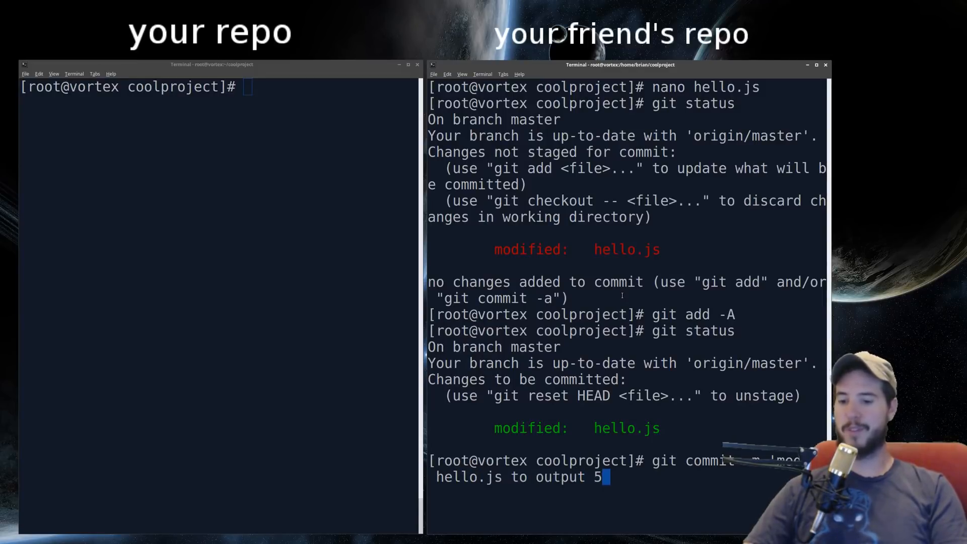
pyautogui.write("times instead of 1'")
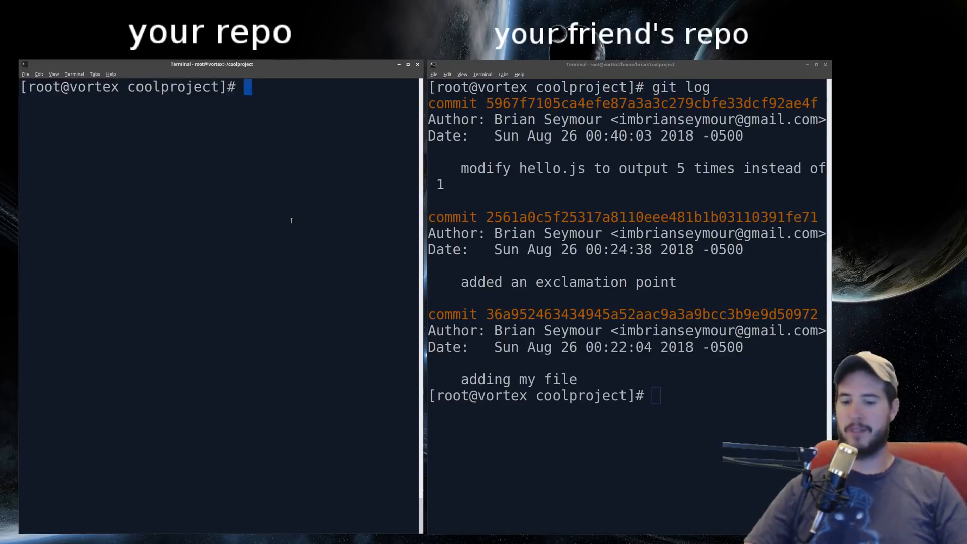
# Review the friend's log and push the third commit to GitHub
pyautogui.write('git log')
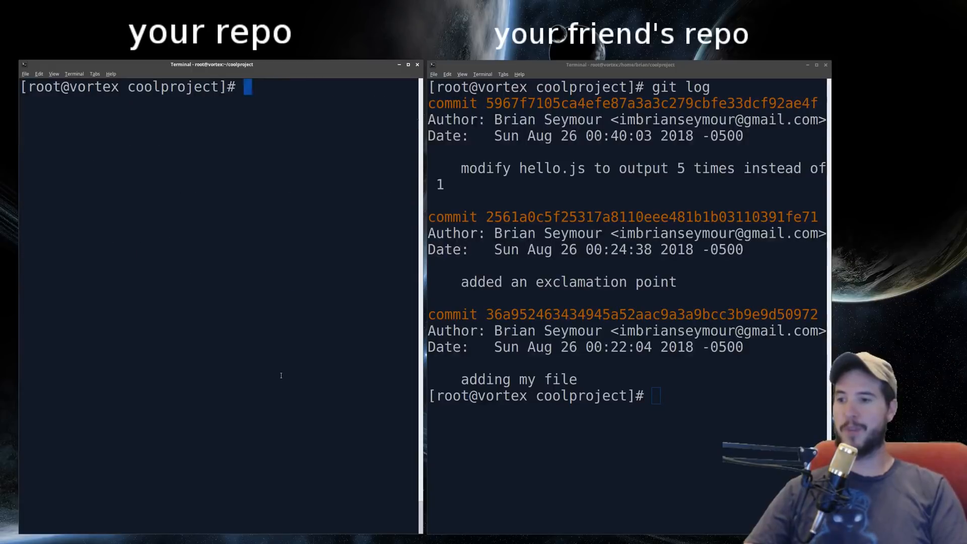
pyautogui.write('git pull')
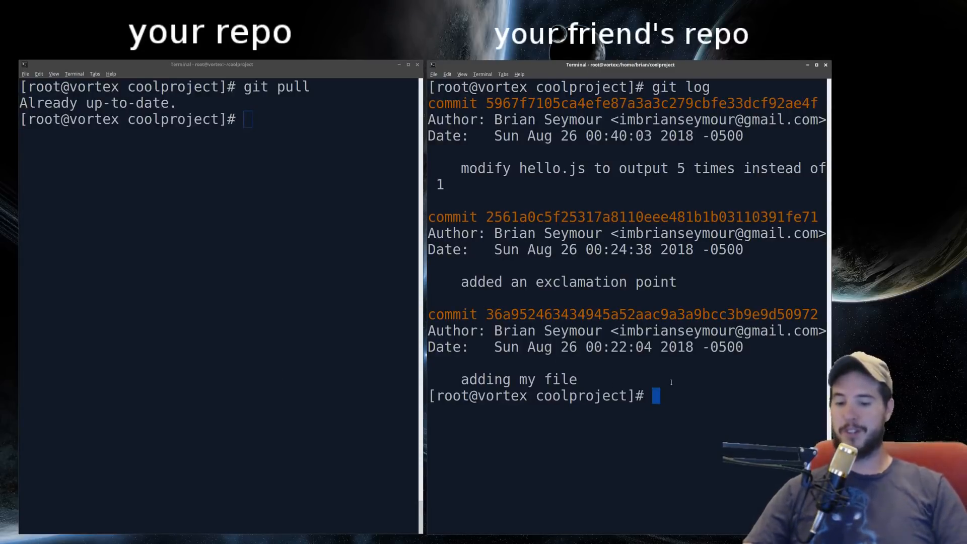
pyautogui.write('git push')
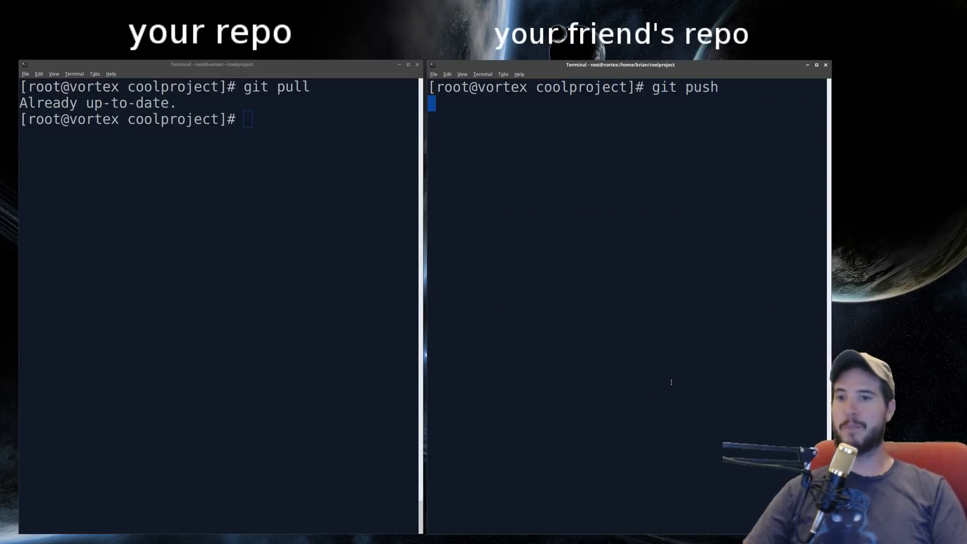
pyautogui.press('Return')
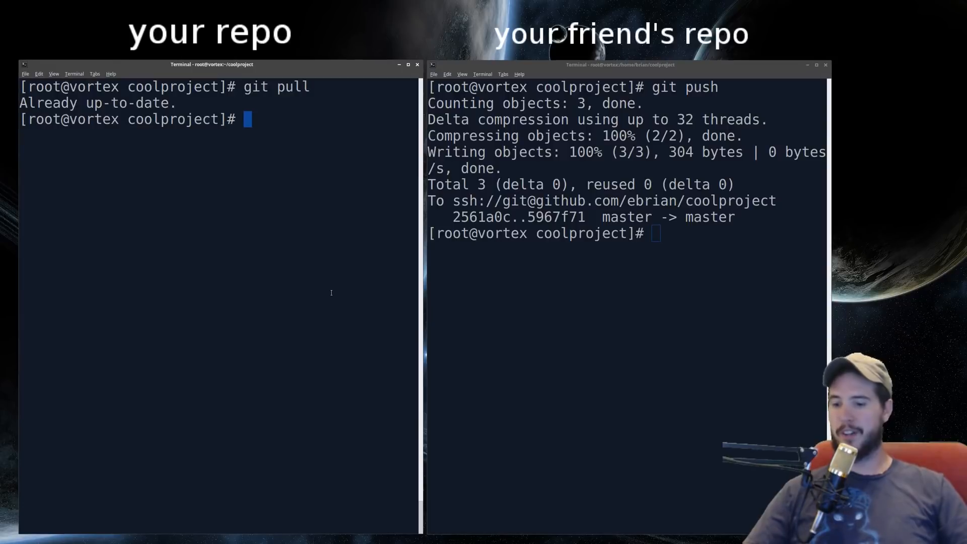
# View hello.js in your repo, git pull the friend's commit, and confirm hello.js gained the loop
pyautogui.write('cat hello.js')
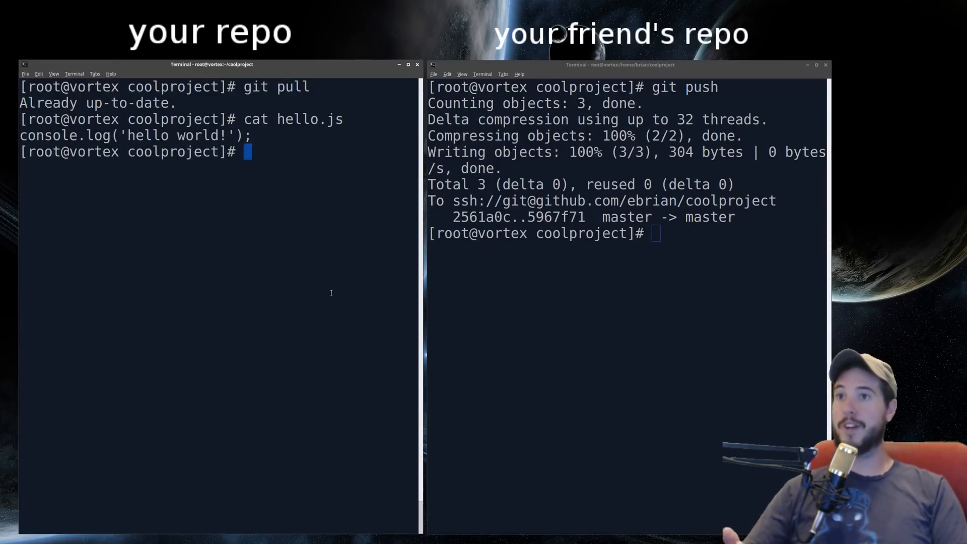
pyautogui.write('git pull')
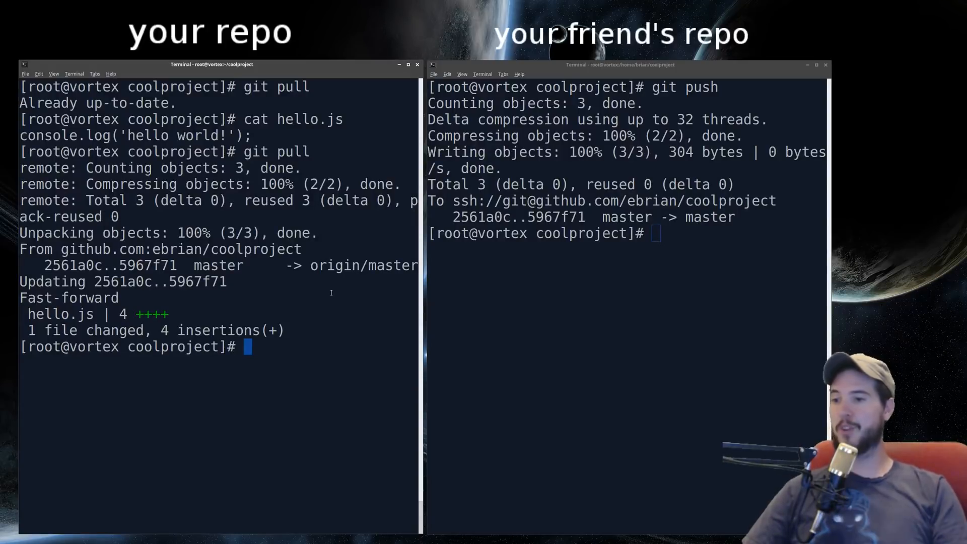
pyautogui.write('cat he')
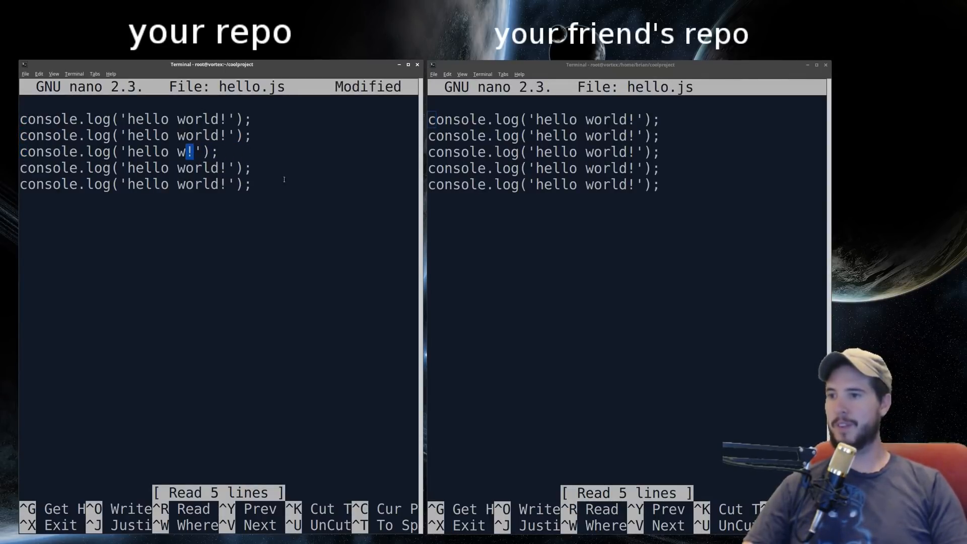
# Change one greeting word to 'earth' in your hello.js and another to 'mars' in the friend's, saving both
pyautogui.write('earth')
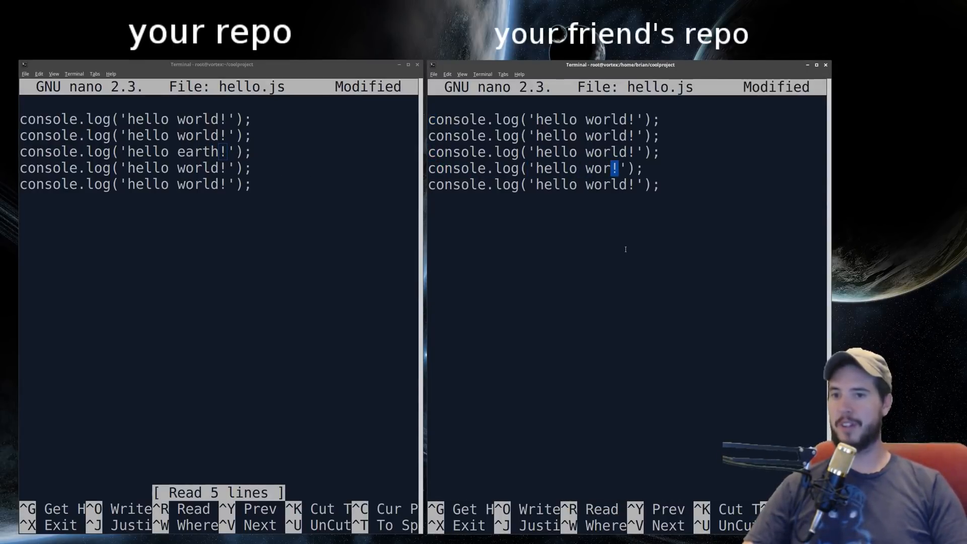
pyautogui.write('mars')
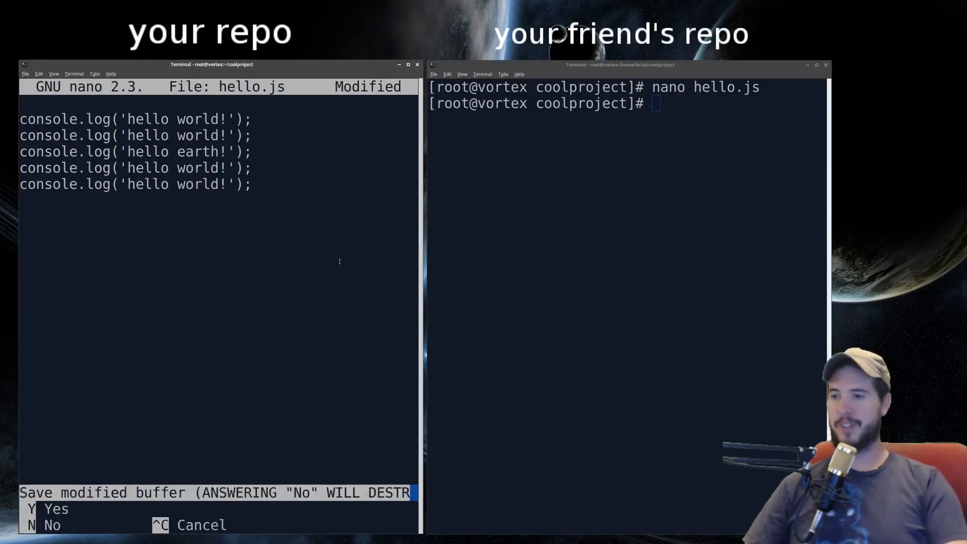
pyautogui.press('n')
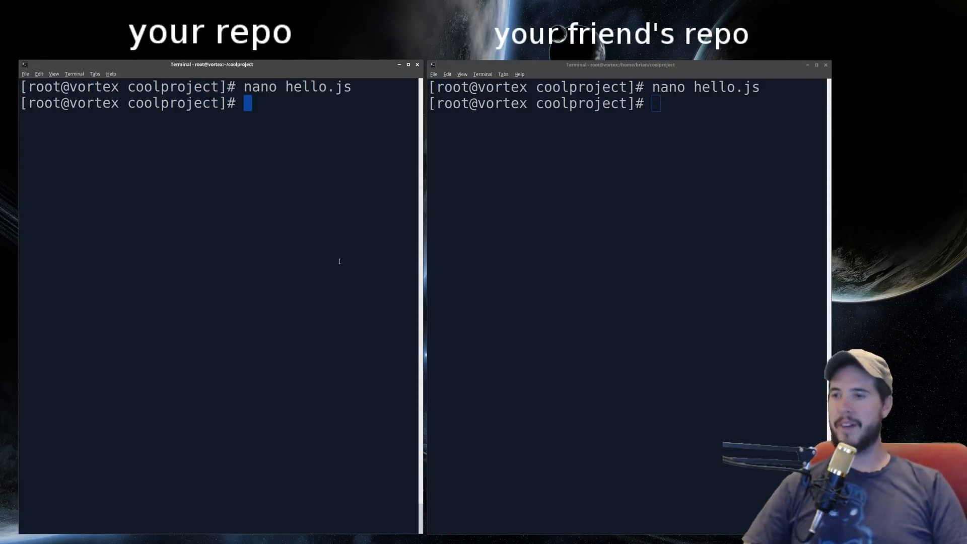
# Stage and commit each repo's edit as 'changed word'
pyautogui.write('git add -')
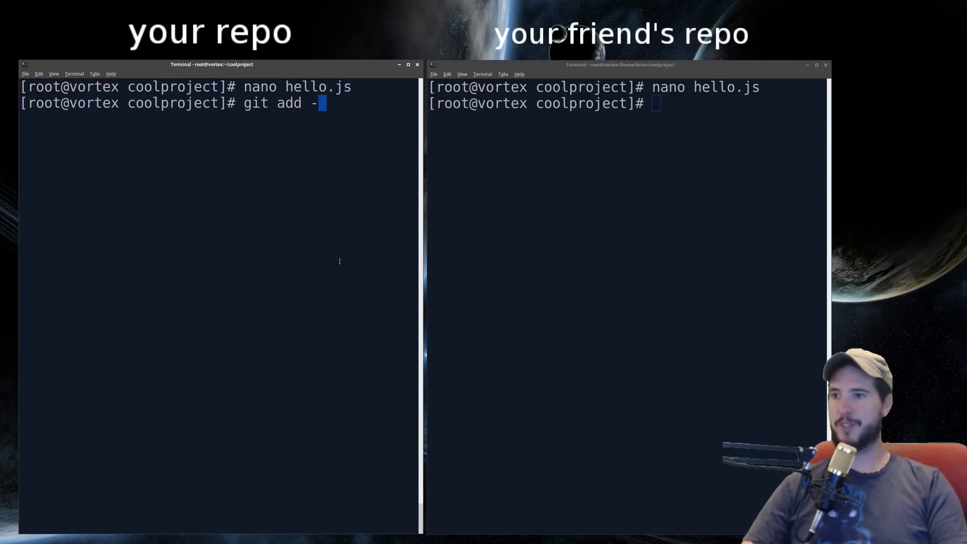
pyautogui.write('A')
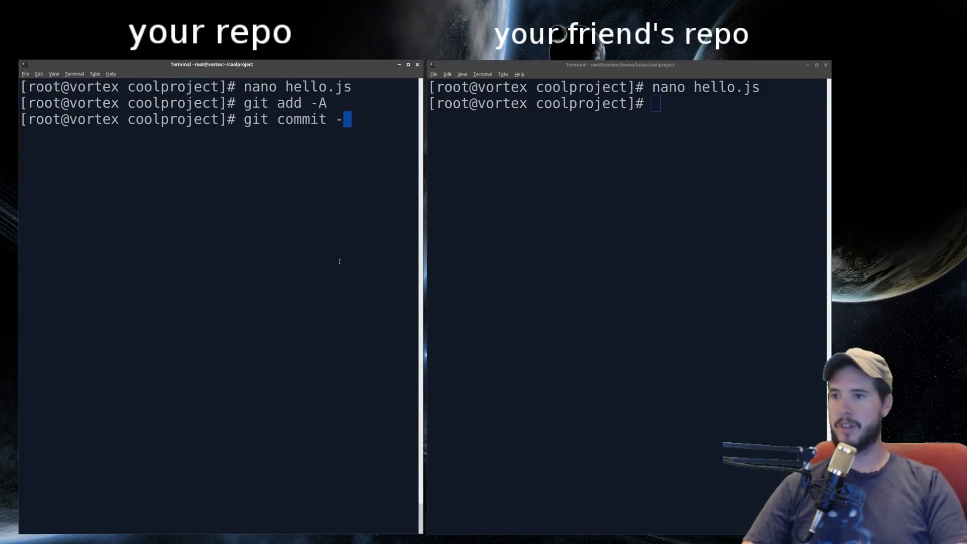
pyautogui.write("m 'changed word")
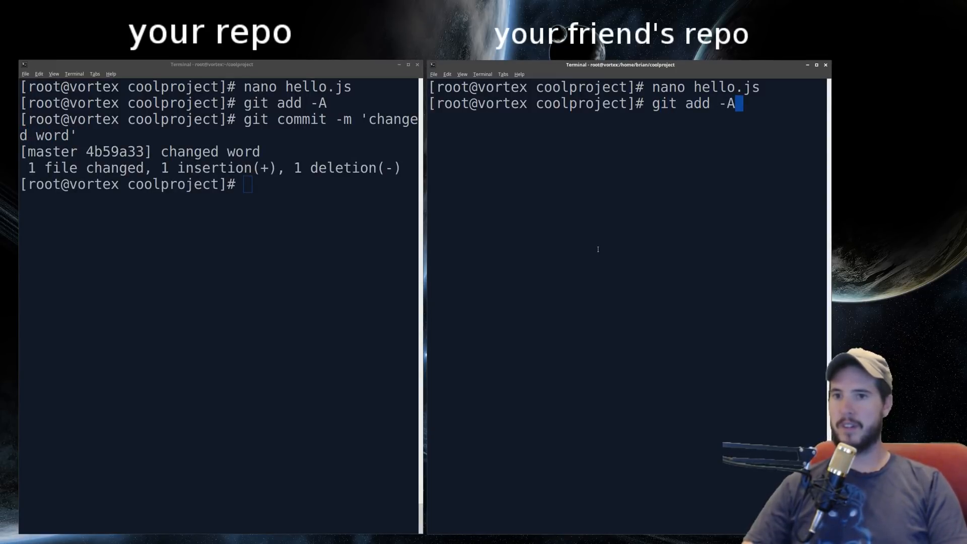
pyautogui.write('git commit -m')
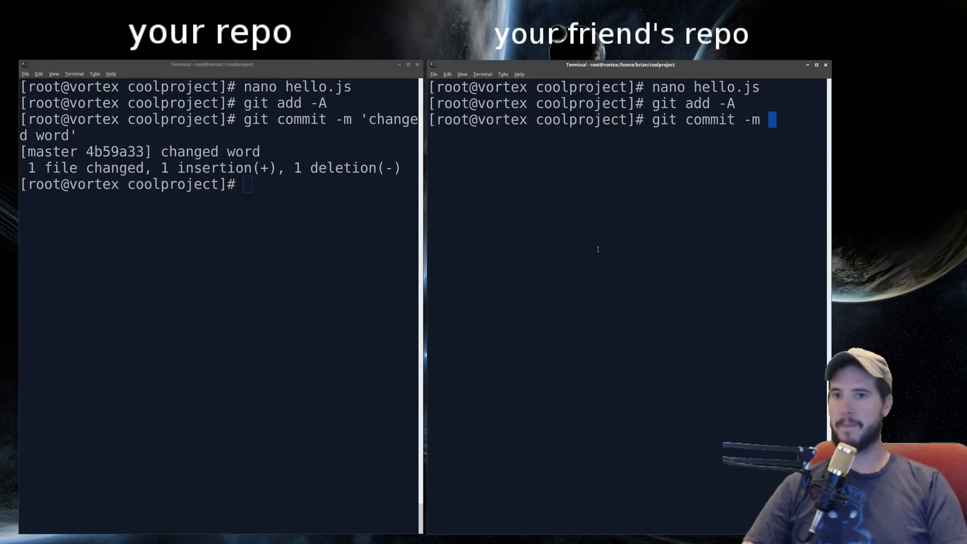
pyautogui.write("'changed word'")
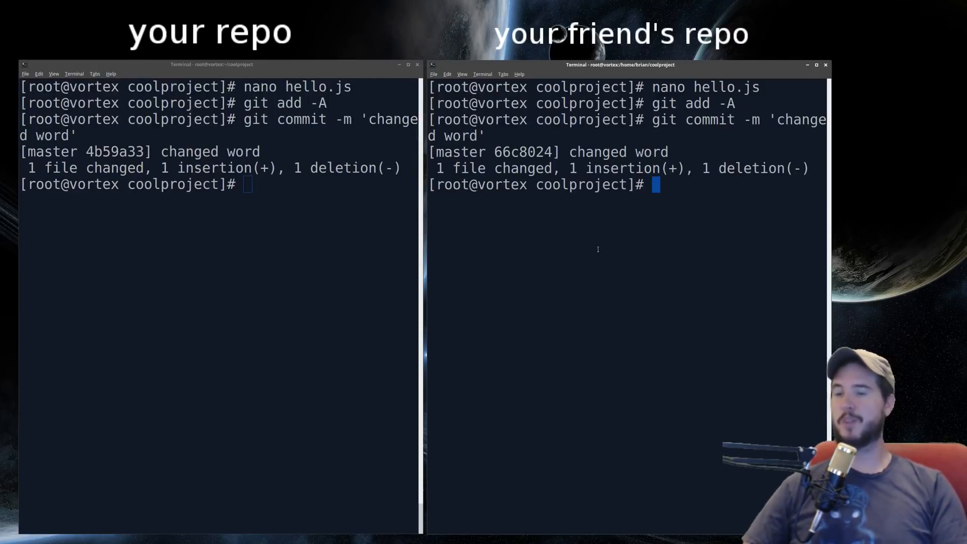
pyautogui.moveTo(679, 324)
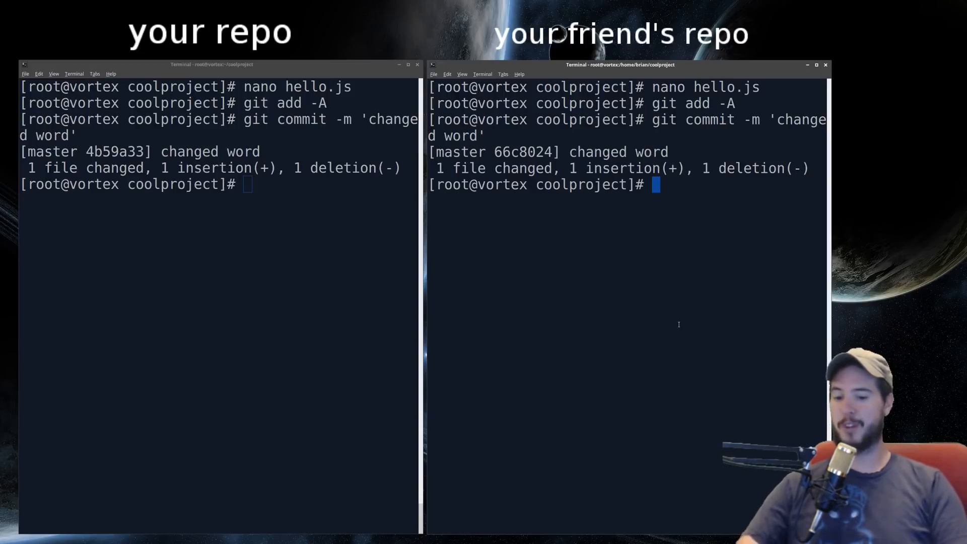
# Push the friend's 'changed word' commit, then see your git push rejected for missing remote work
pyautogui.write('git push')
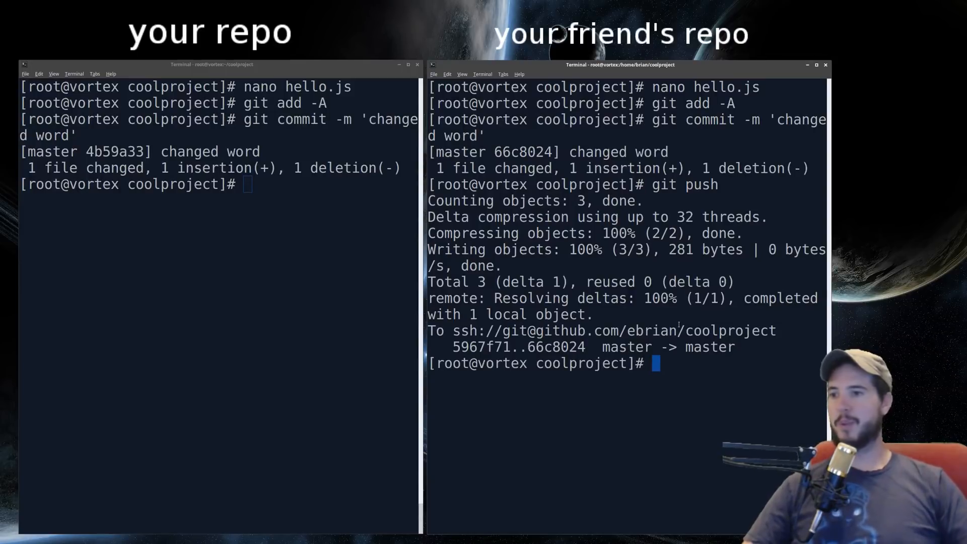
pyautogui.write('git push')
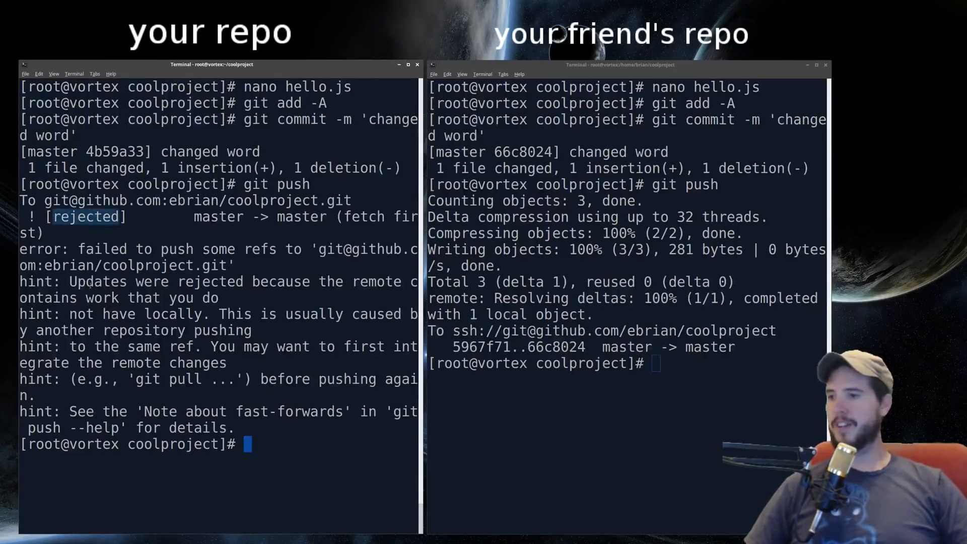
pyautogui.moveTo(69, 281); pyautogui.dragTo(312, 281)
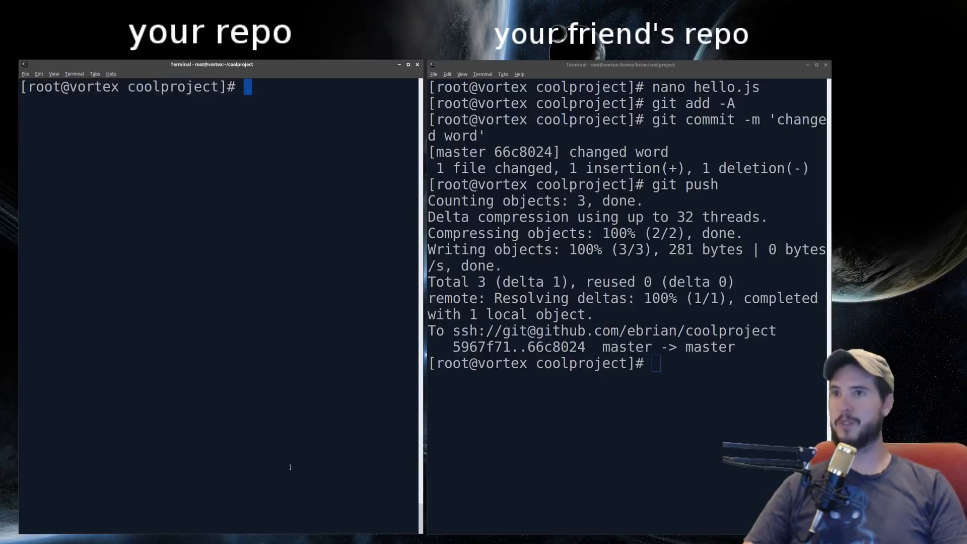
# Run git pull in your repo, producing a merge conflict in hello.js to resolve in nano
pyautogui.write('git pull')
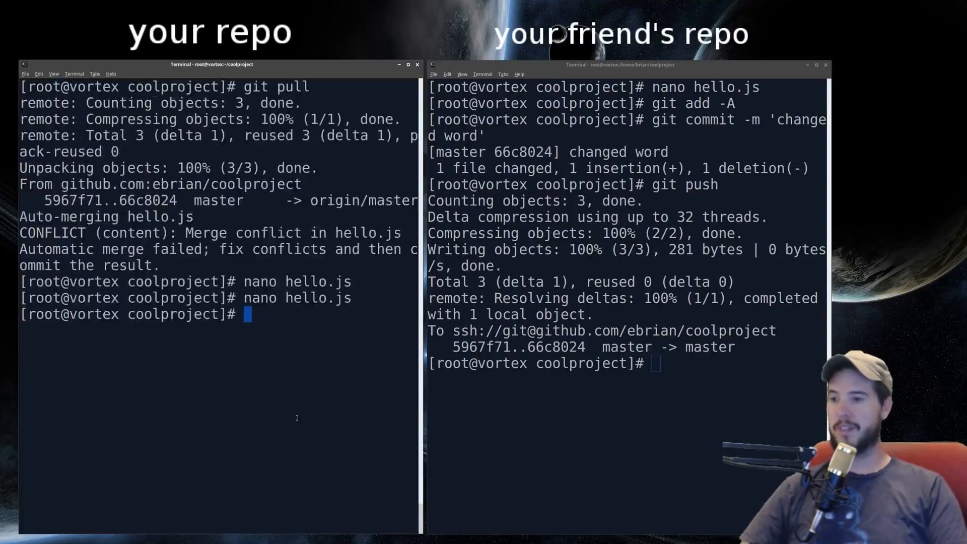
# Stage the resolved hello.js, commit it as 'merge' and push it to GitHub
pyautogui.write('git add -A')
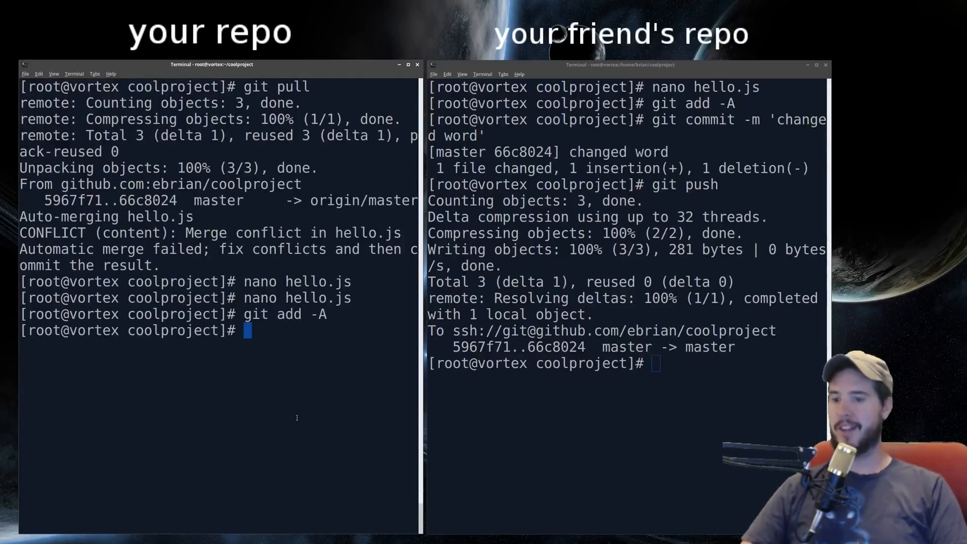
pyautogui.write("git commit -m '")
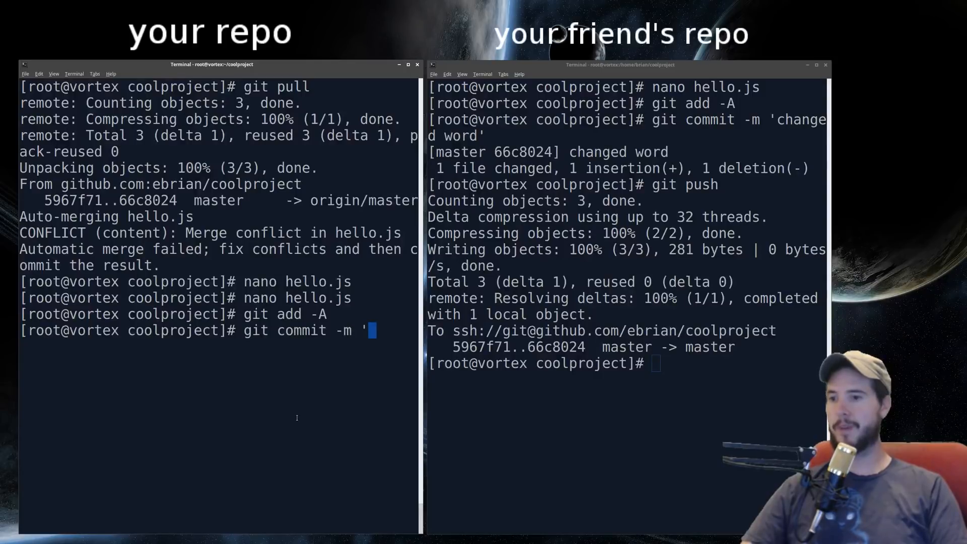
pyautogui.write("merge'")
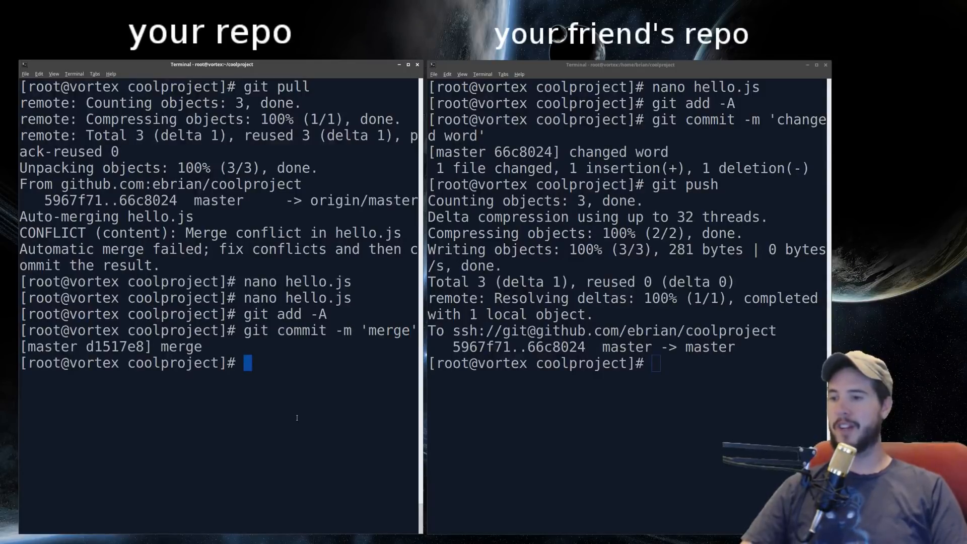
pyautogui.write('git push')
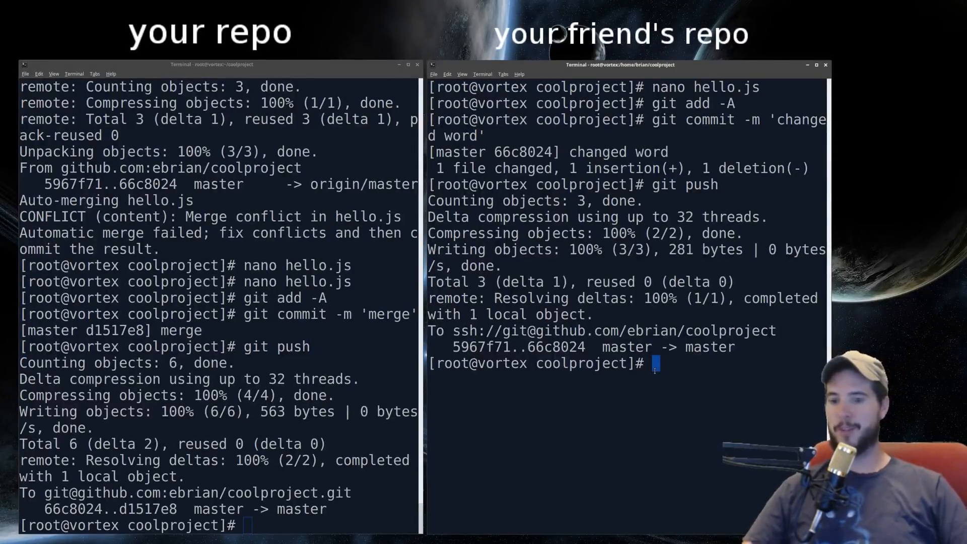
# Pull the merge commit into the friend's repo and inspect hello.js there
pyautogui.write('nano hello.js')
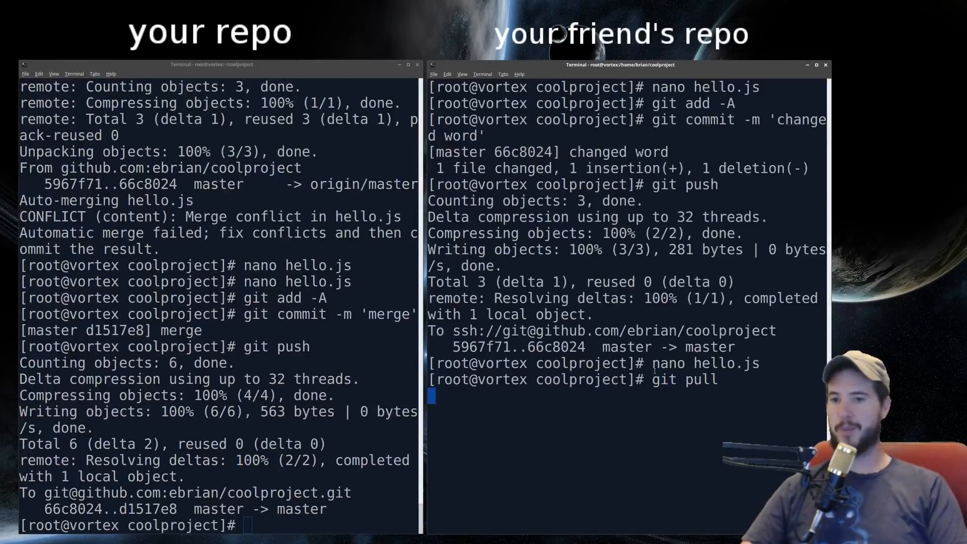
pyautogui.press('Return')
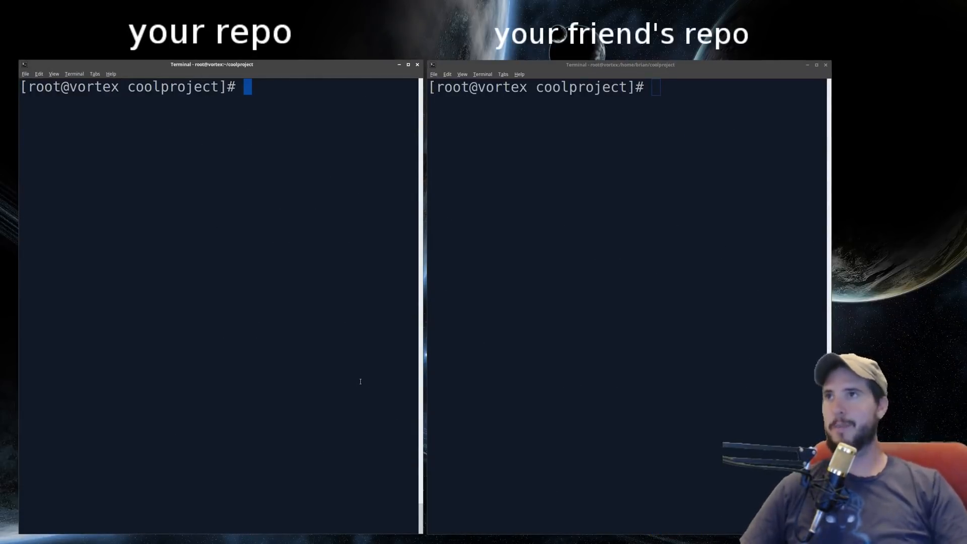
# List branches, then create and switch to branch change1 in your repo with git checkout -b
pyautogui.write('git branch')
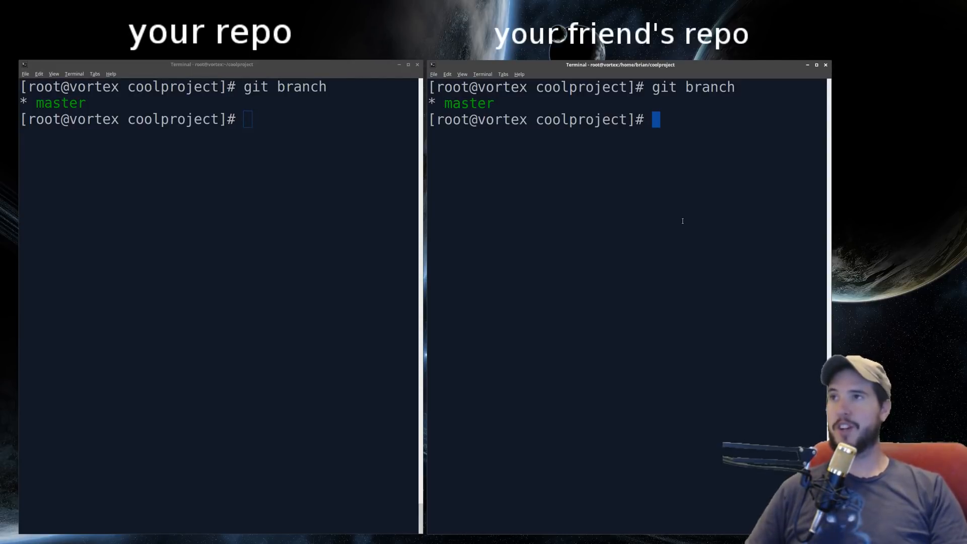
pyautogui.moveTo(284, 282)
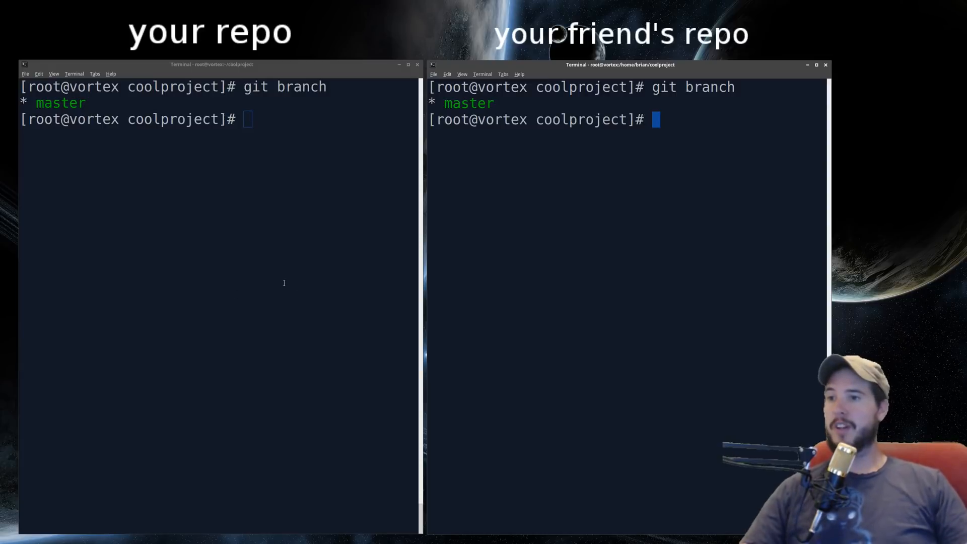
pyautogui.write('git')
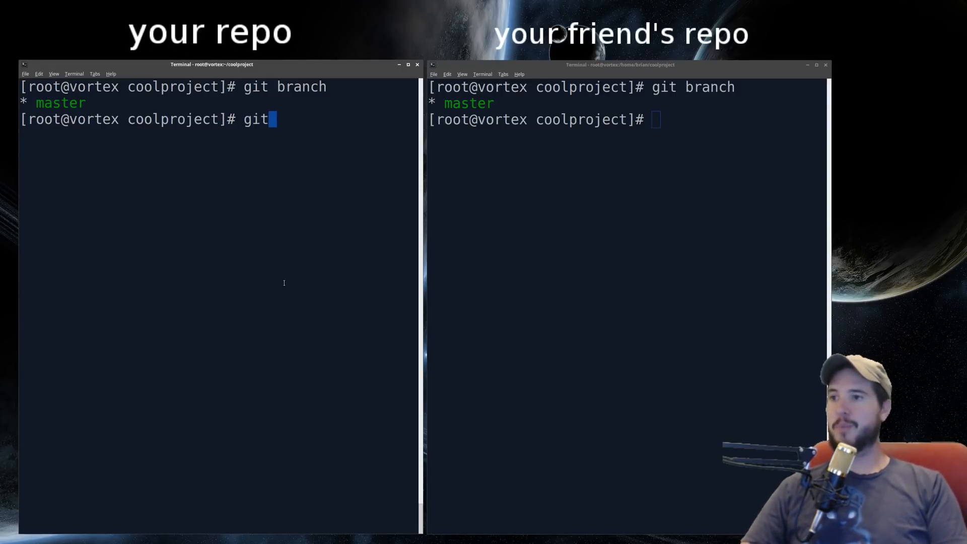
pyautogui.write('checkout -')
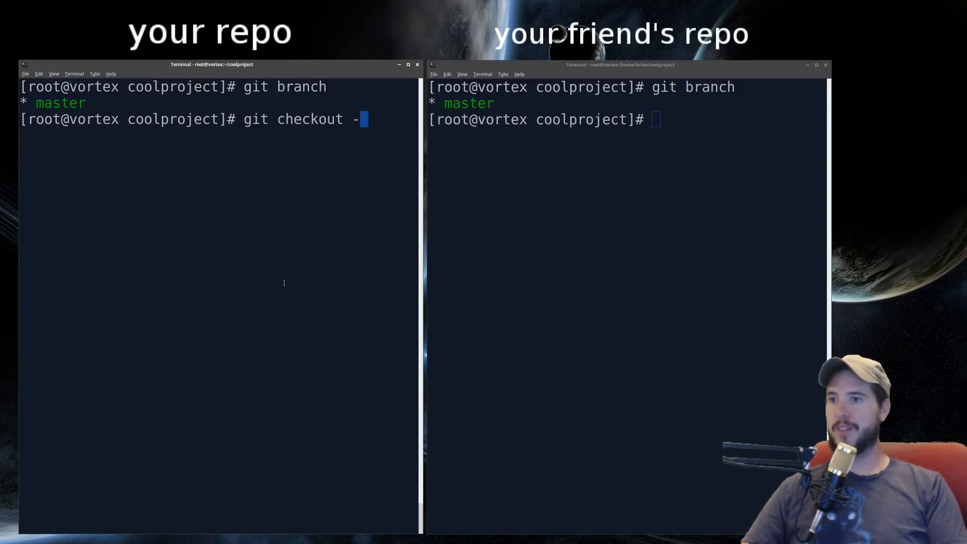
pyautogui.write('b')
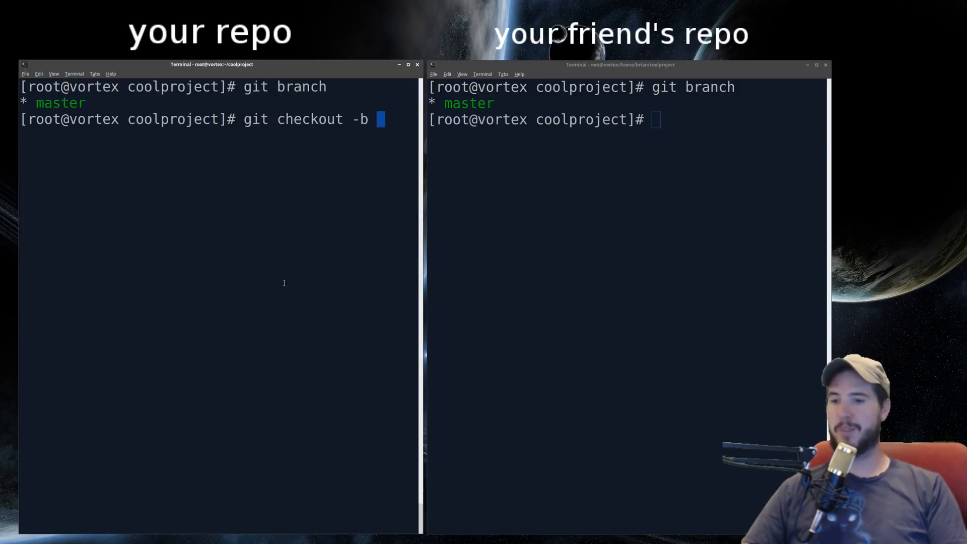
pyautogui.write('change1')
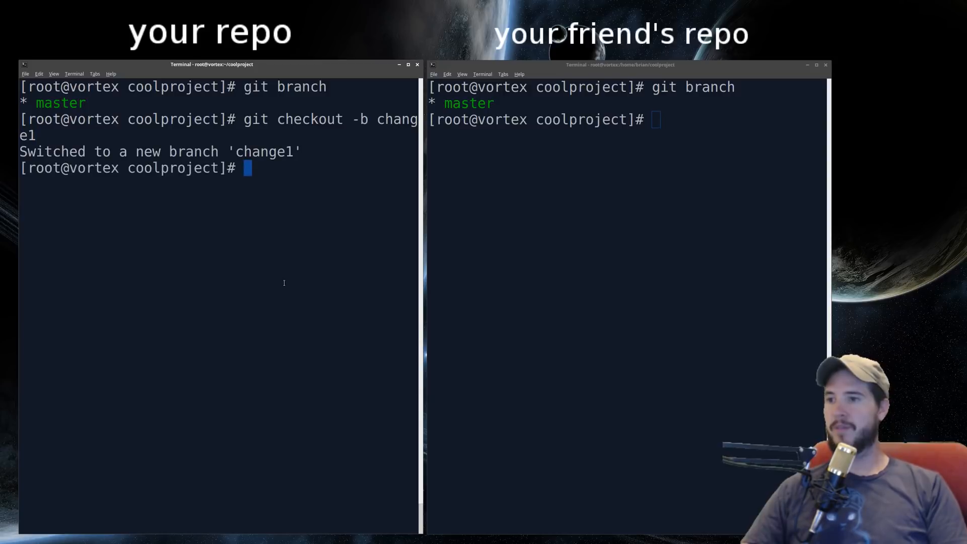
# Create branch change2 in the friend's repo and confirm each repo's branch with git branch
pyautogui.write('git')
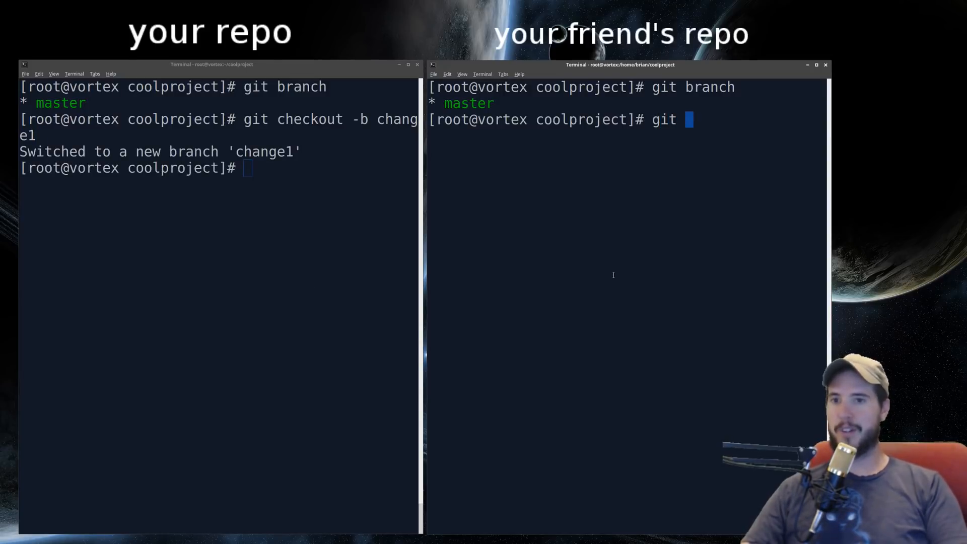
pyautogui.write('checkout -b change2')
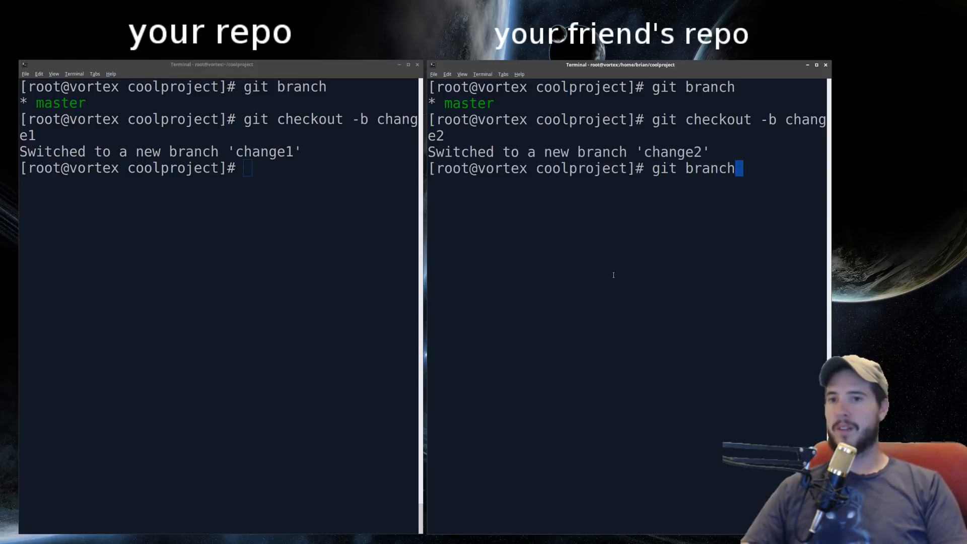
pyautogui.press('Return')
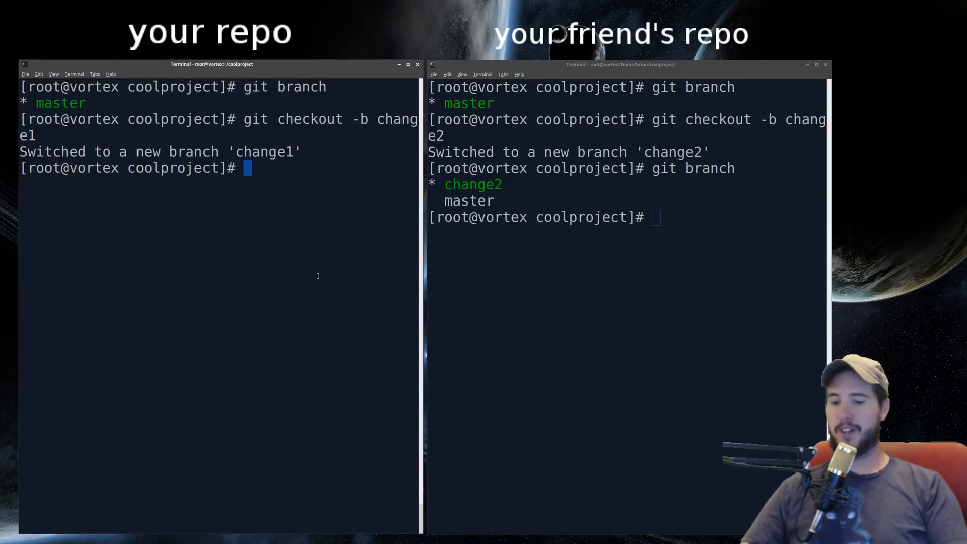
pyautogui.write('git branch')
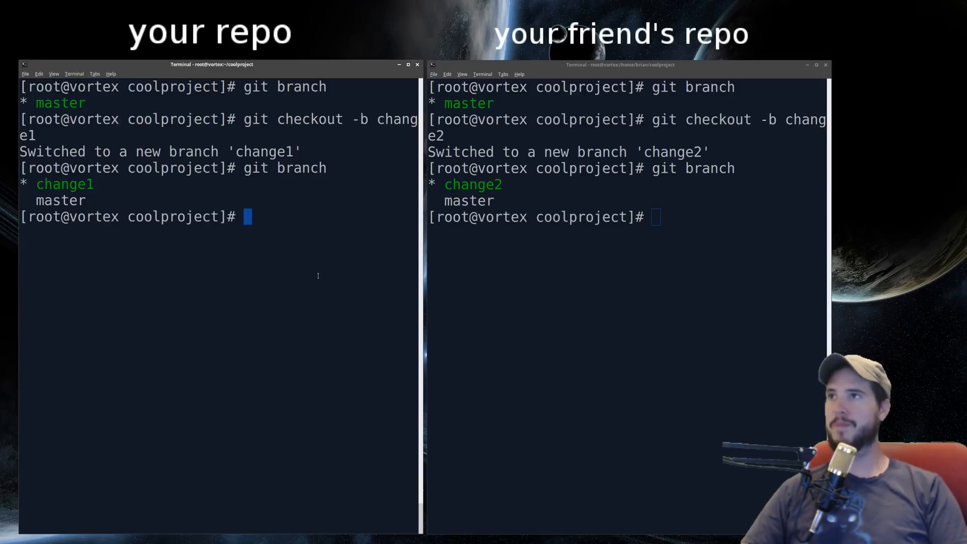
# Add a 'hello pluto' line to hello.js, commit as 'changes' on each branch, and push with git push -u origin
pyautogui.write('nano')
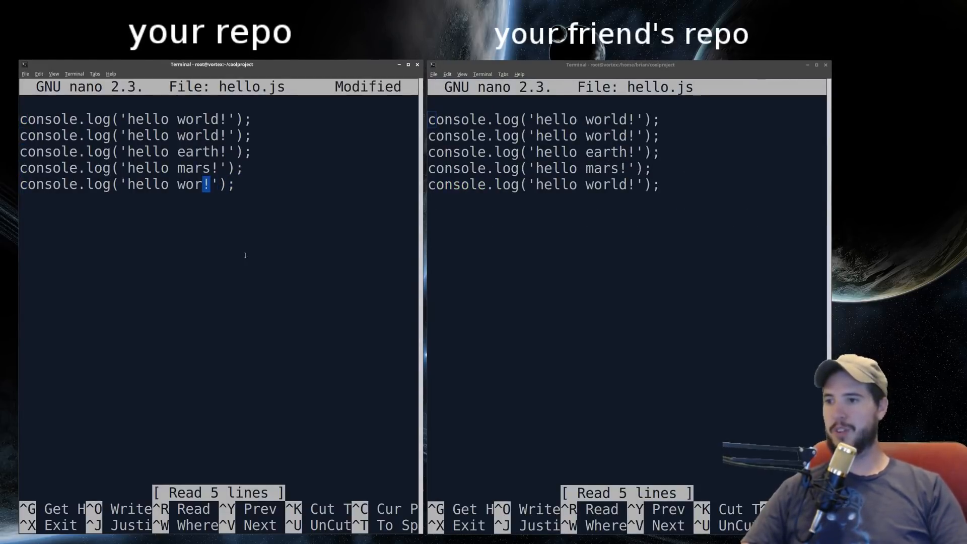
pyautogui.write('pluto')
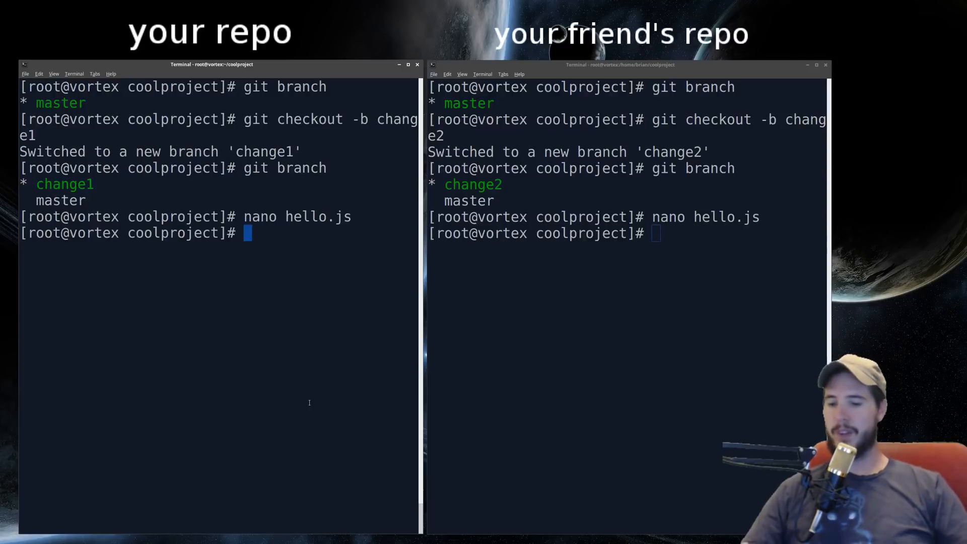
pyautogui.write('git add -A')
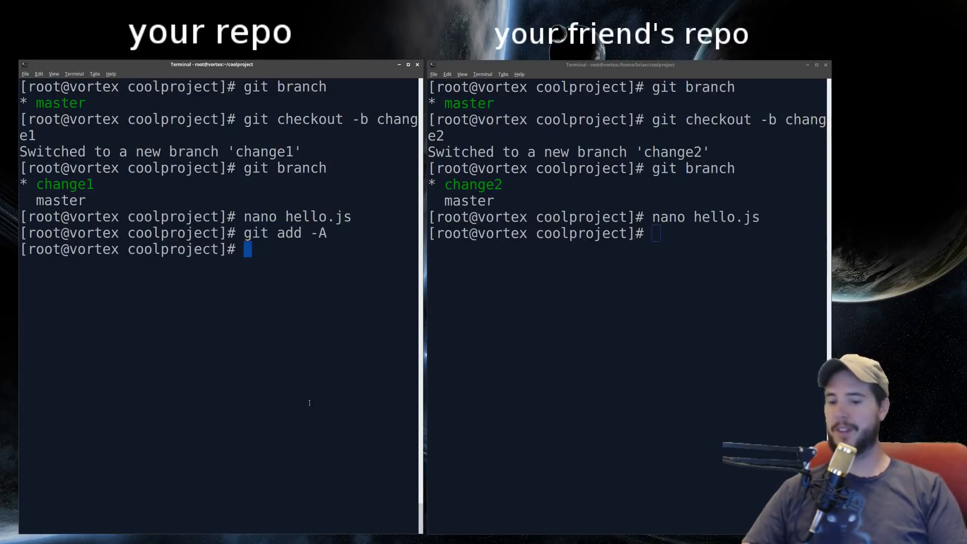
pyautogui.write("git commit -m 'changes")
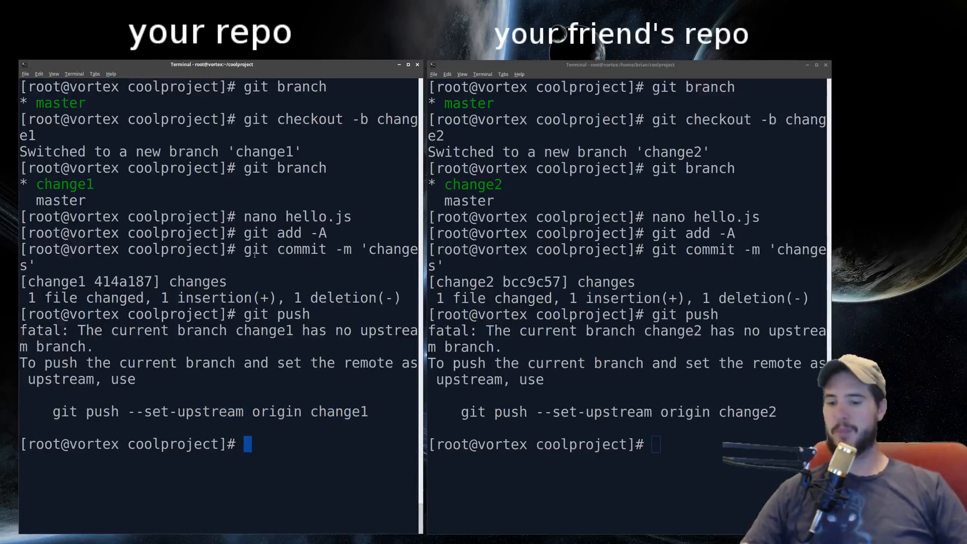
pyautogui.write('git push -u')
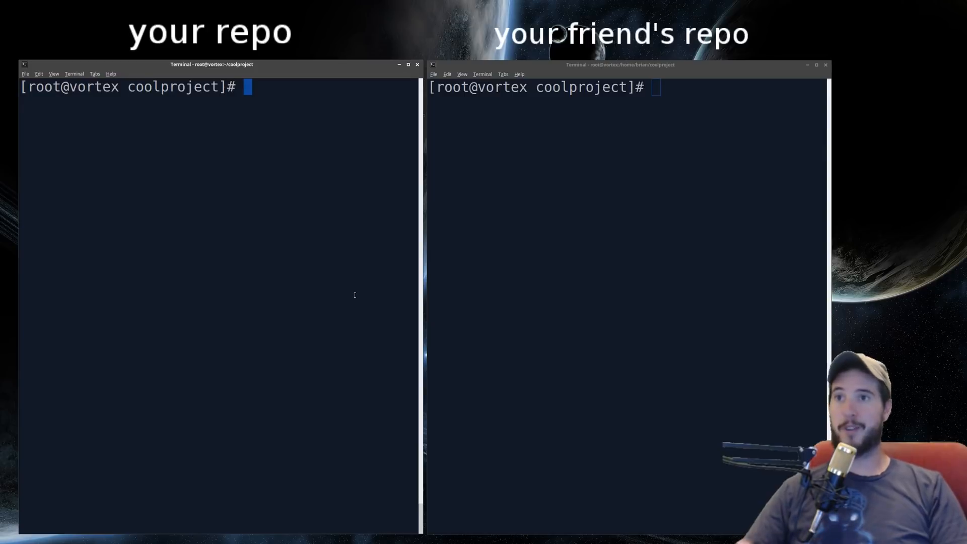
# Confirm hello.js ends with 'hello pluto!' on change1, then git checkout master in your repo
pyautogui.write('cat hello.js')
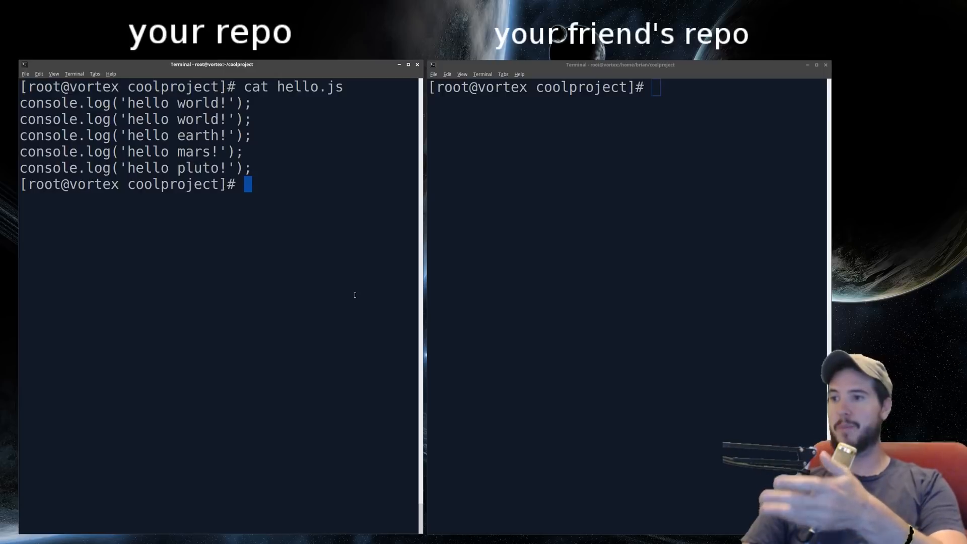
pyautogui.write('git branch')
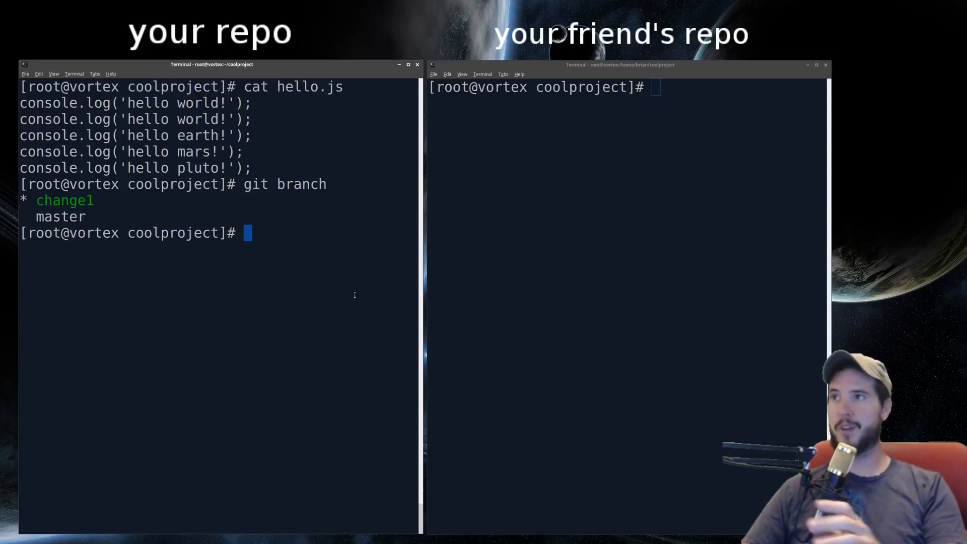
pyautogui.write('git checkout ma')
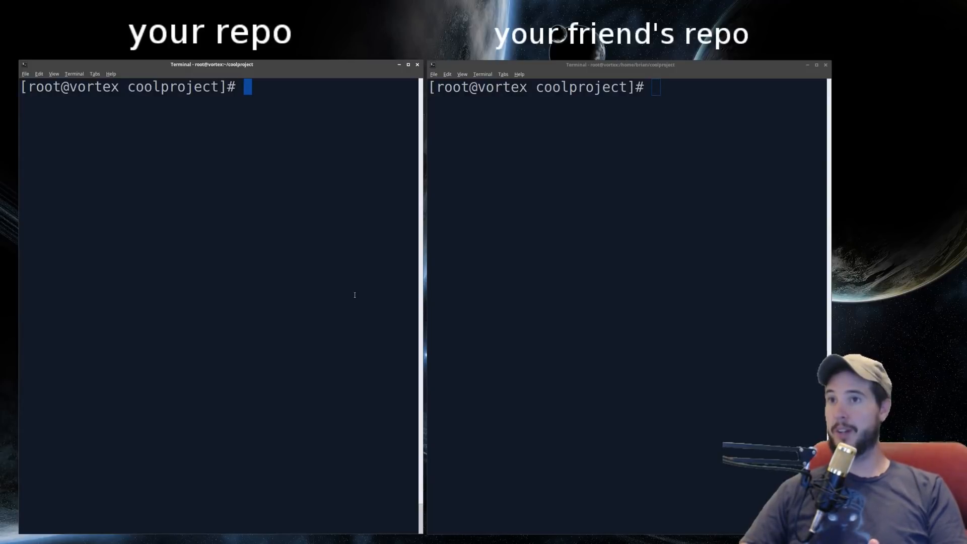
# In your terminal, check branches and fast-forward merge change1 into master
pyautogui.write('git branch')
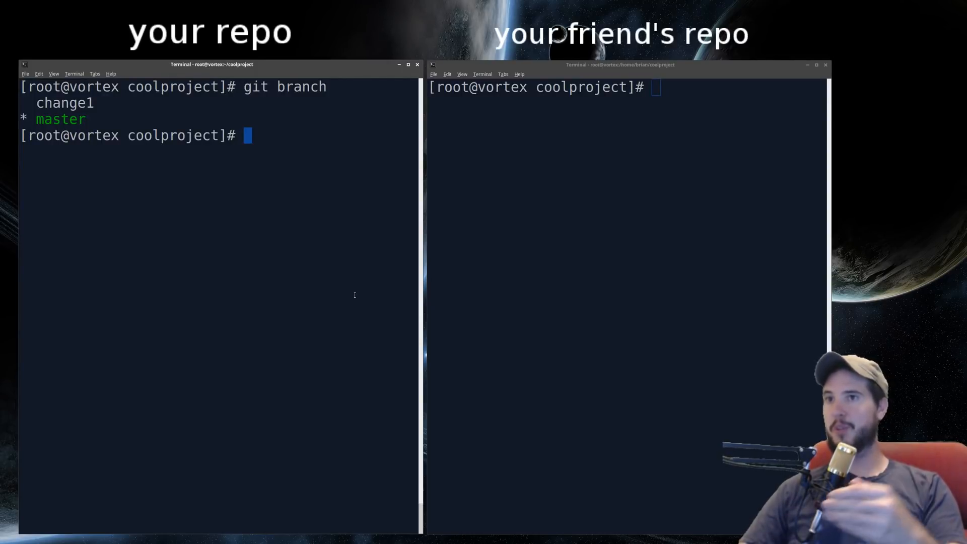
pyautogui.write('git mer')
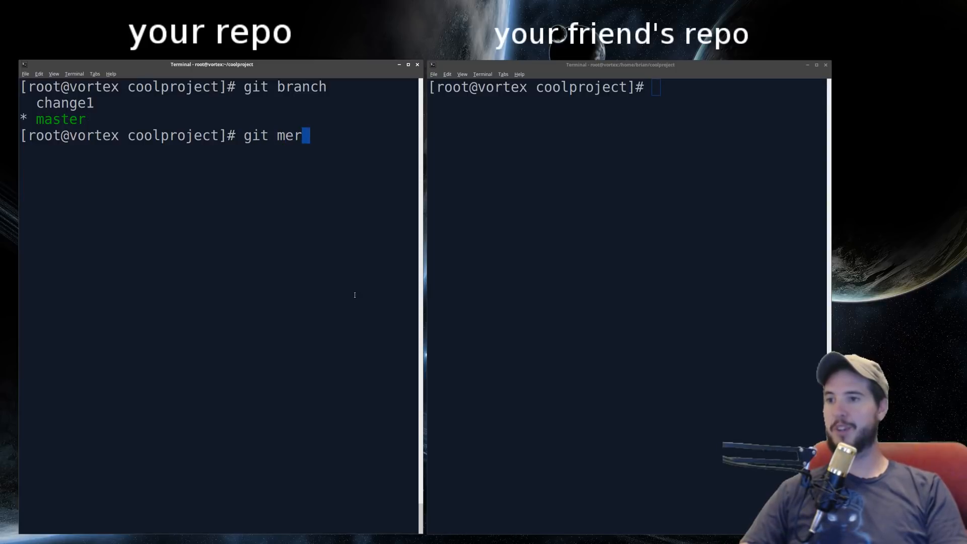
pyautogui.write('ge change')
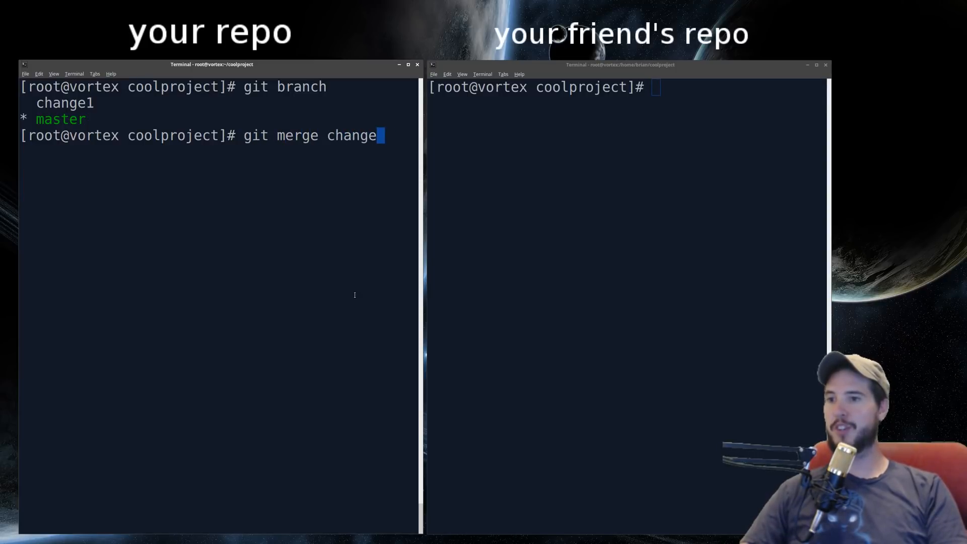
pyautogui.press('Return')
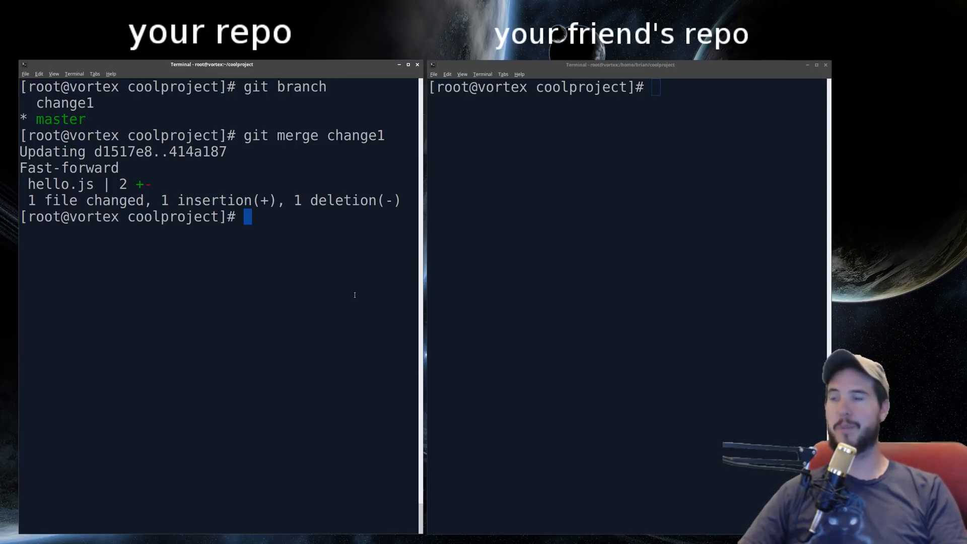
# Push master, then in the friend's terminal check branches and pull the merged update
pyautogui.write('git push')
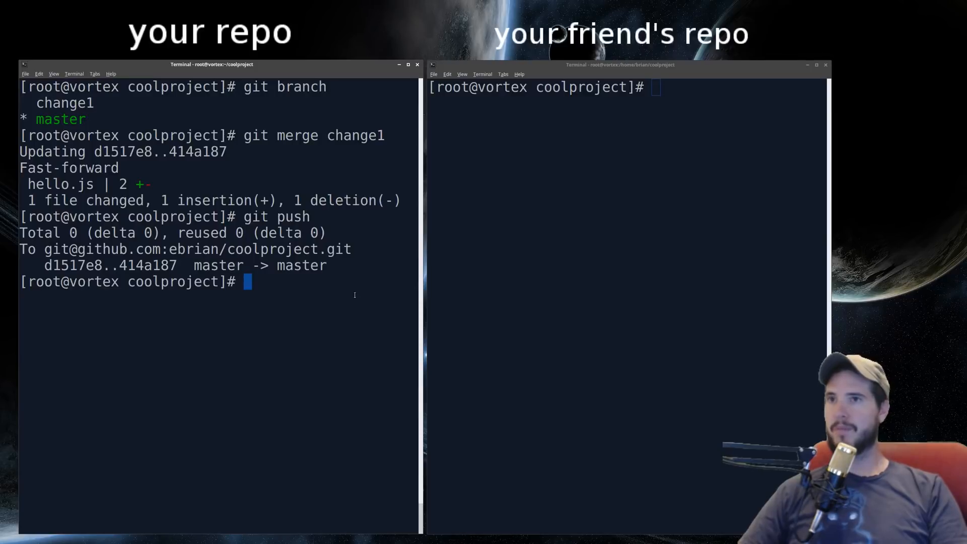
pyautogui.write('git branch')
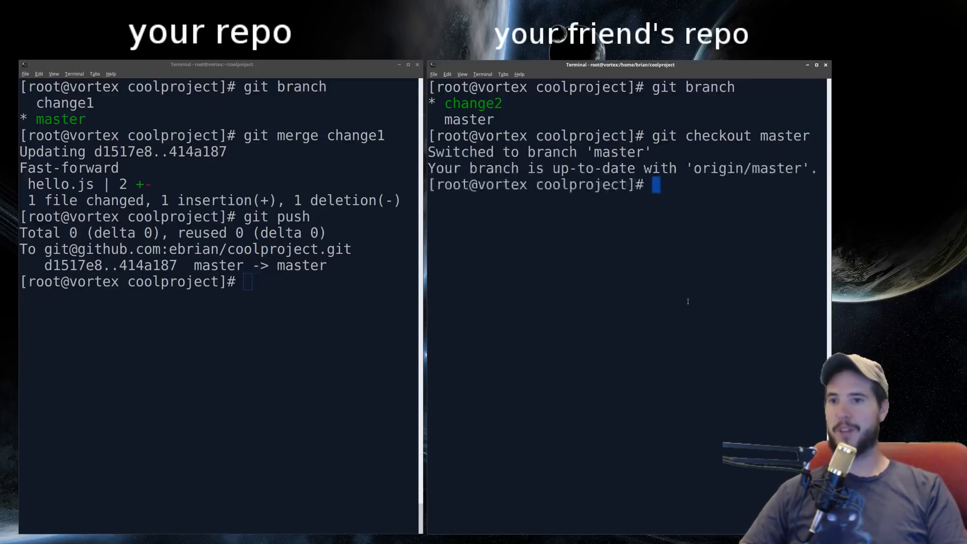
pyautogui.write('git pull')
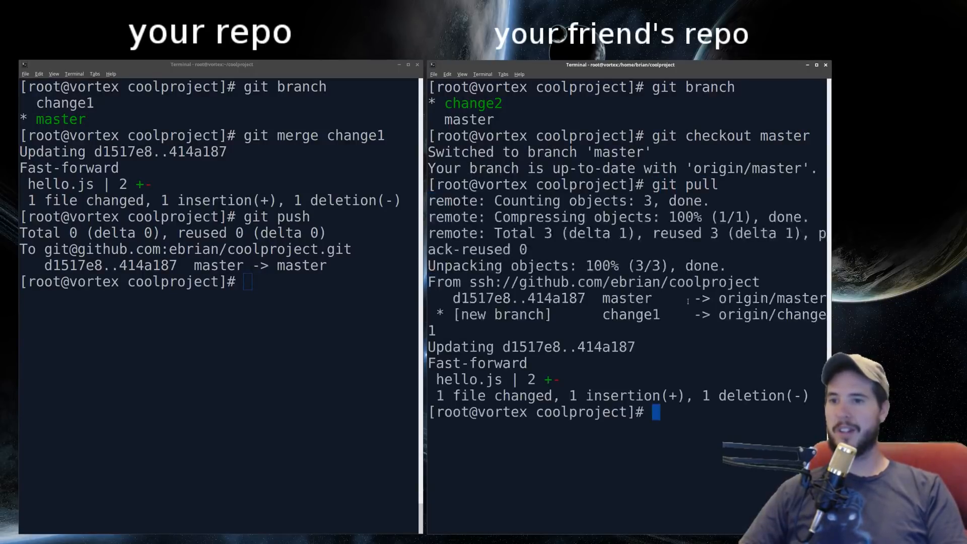